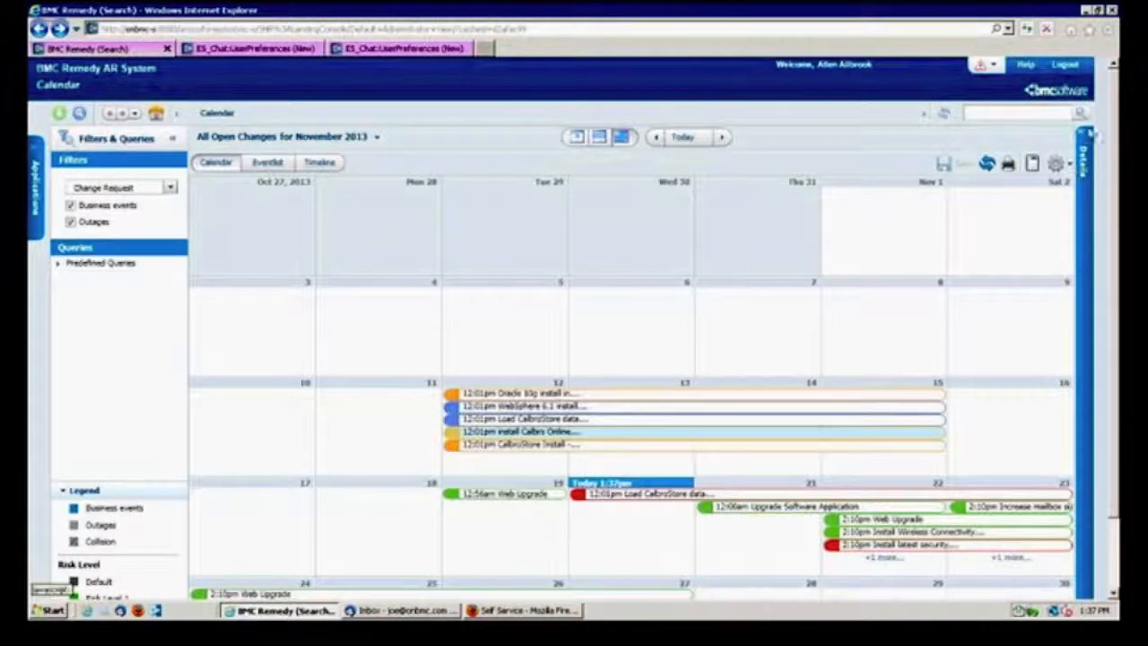
Step: Show the Details pane and open the Install Calbro Online event's full change request
{"action": "left_click", "coordinate": [529, 431]}
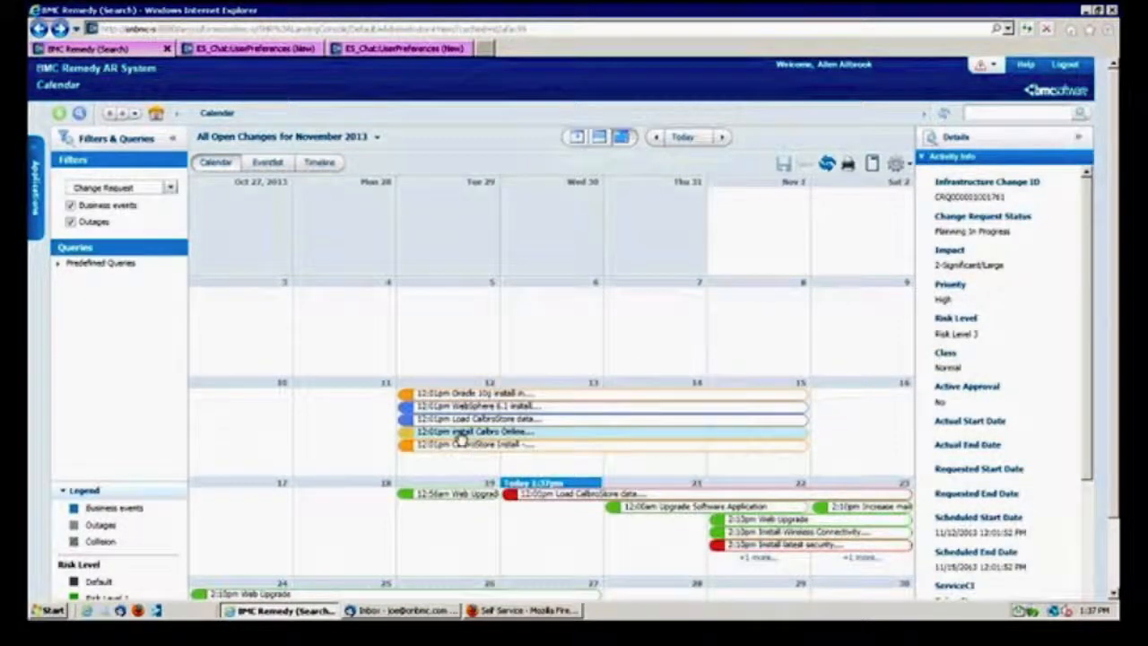
{"action": "right_click", "coordinate": [476, 431]}
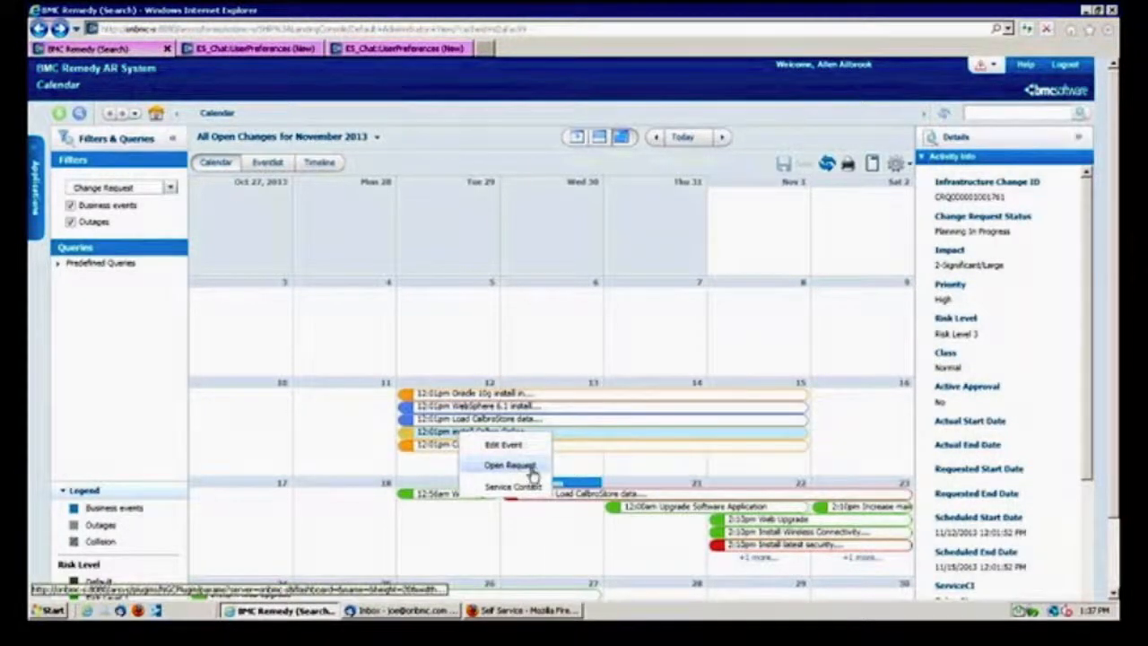
{"action": "left_click", "coordinate": [509, 465]}
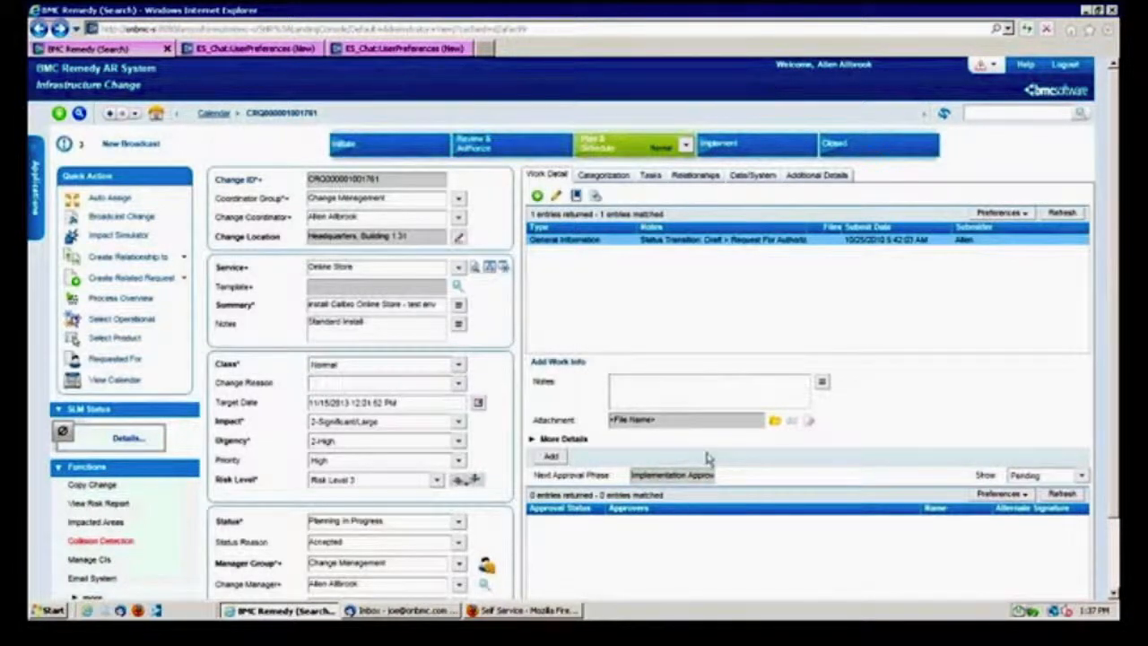
{"action": "mouse_move", "coordinate": [673, 348]}
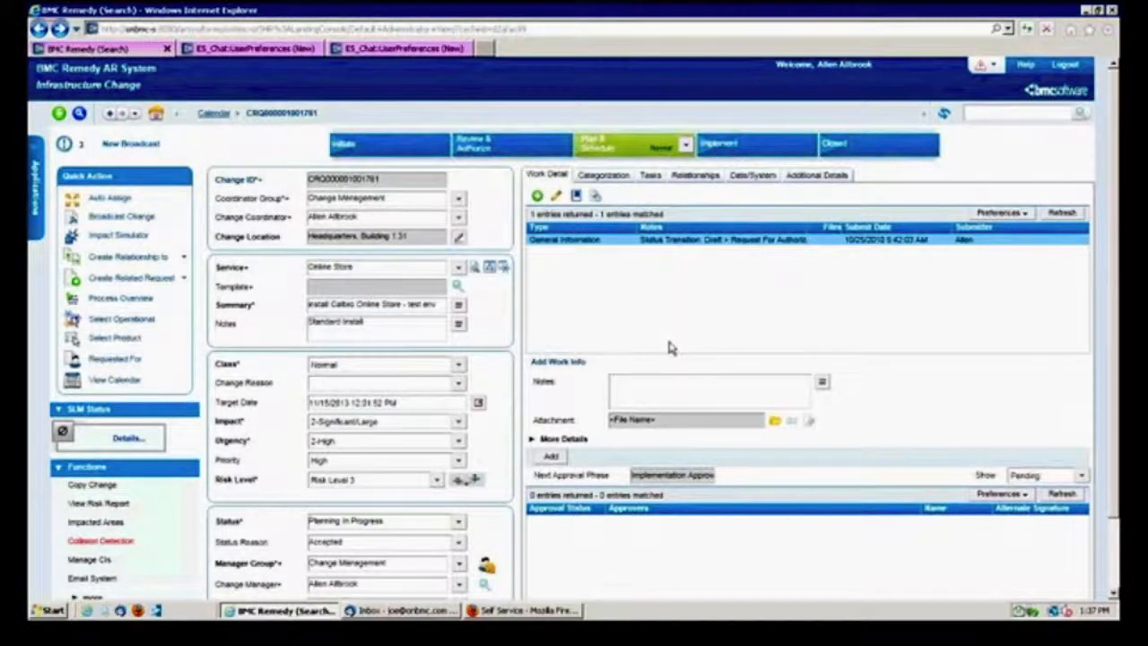
{"action": "mouse_move", "coordinate": [264, 159]}
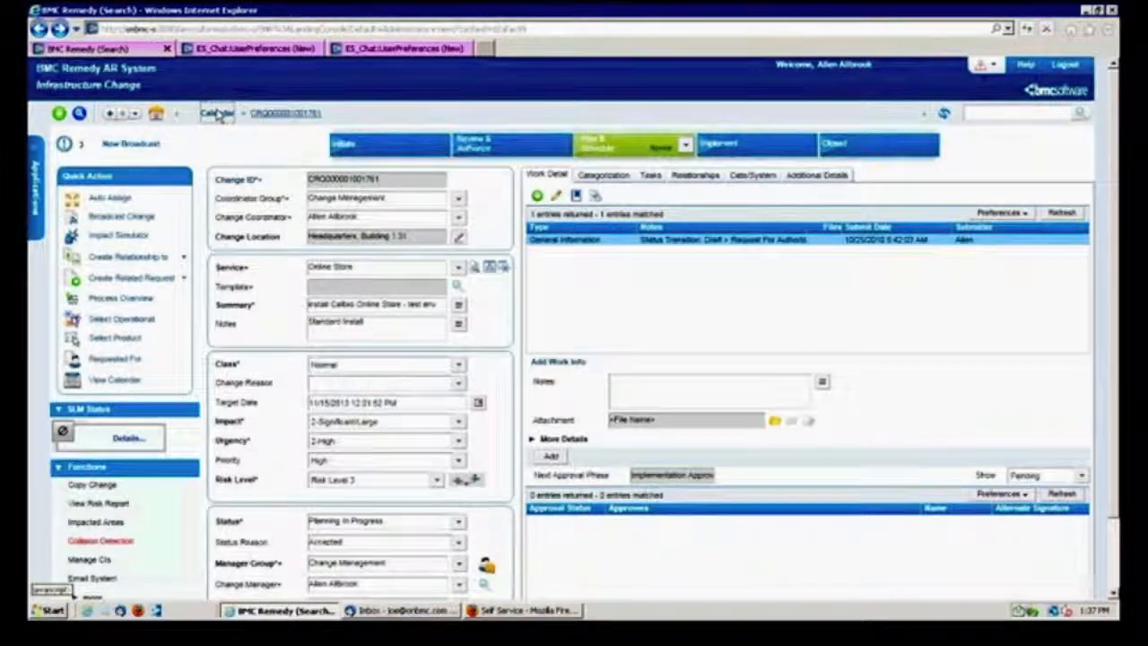
Step: Return to the November 2013 change calendar and scroll to later scheduled changes
{"action": "left_click", "coordinate": [114, 379]}
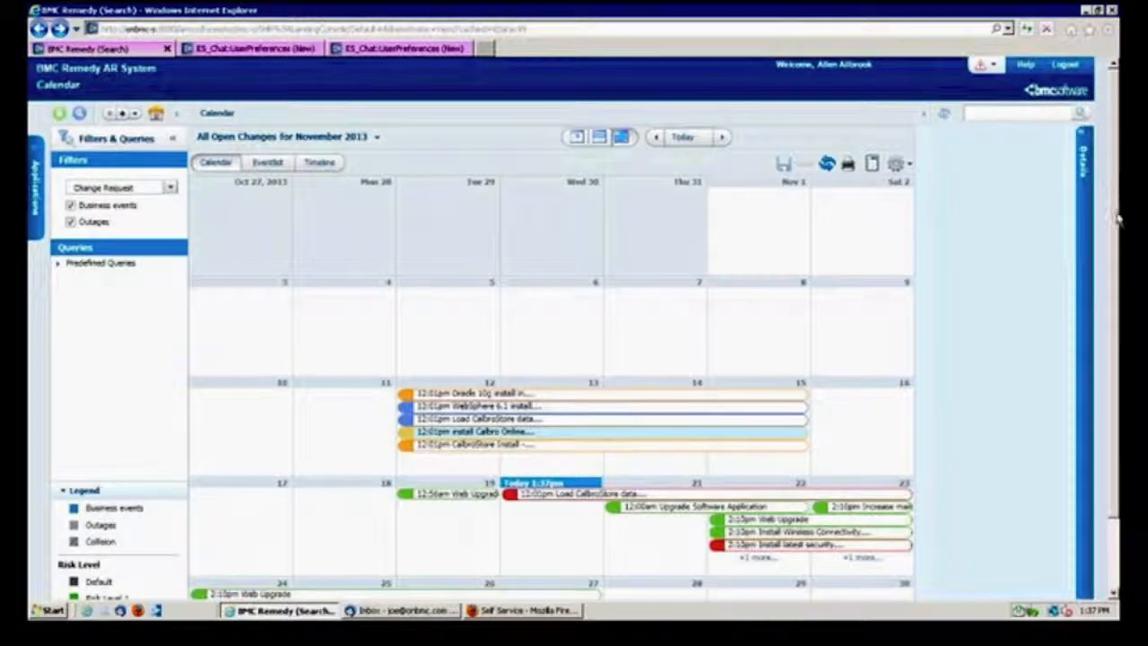
{"action": "scroll", "scroll_direction": "down", "scroll_amount": 3}
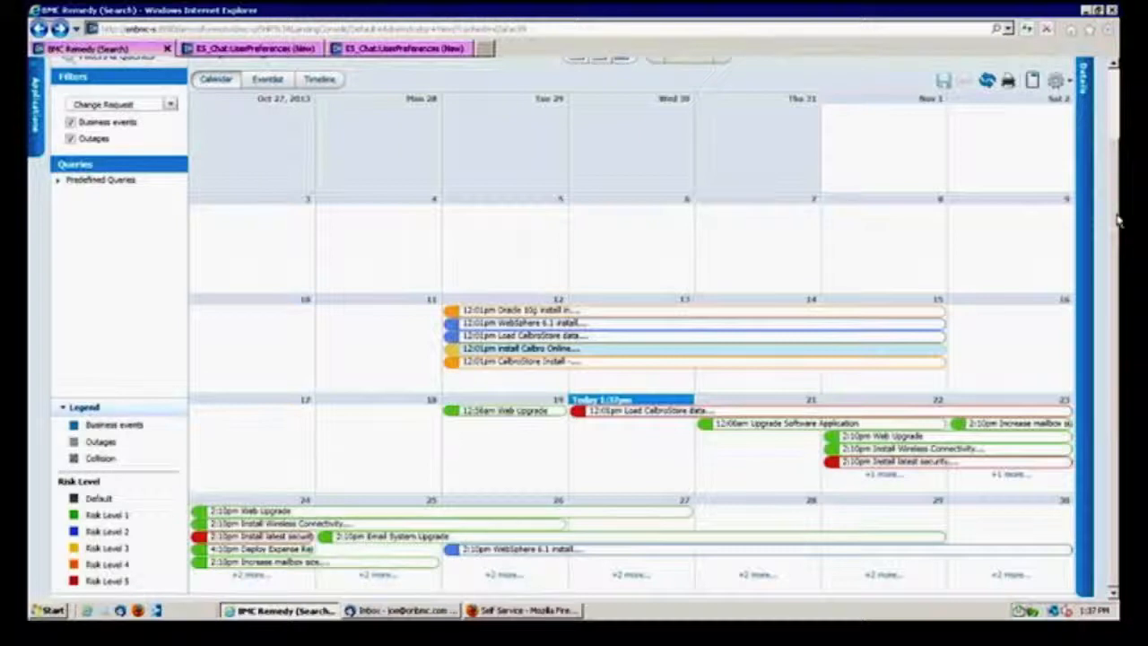
{"action": "mouse_move", "coordinate": [592, 444]}
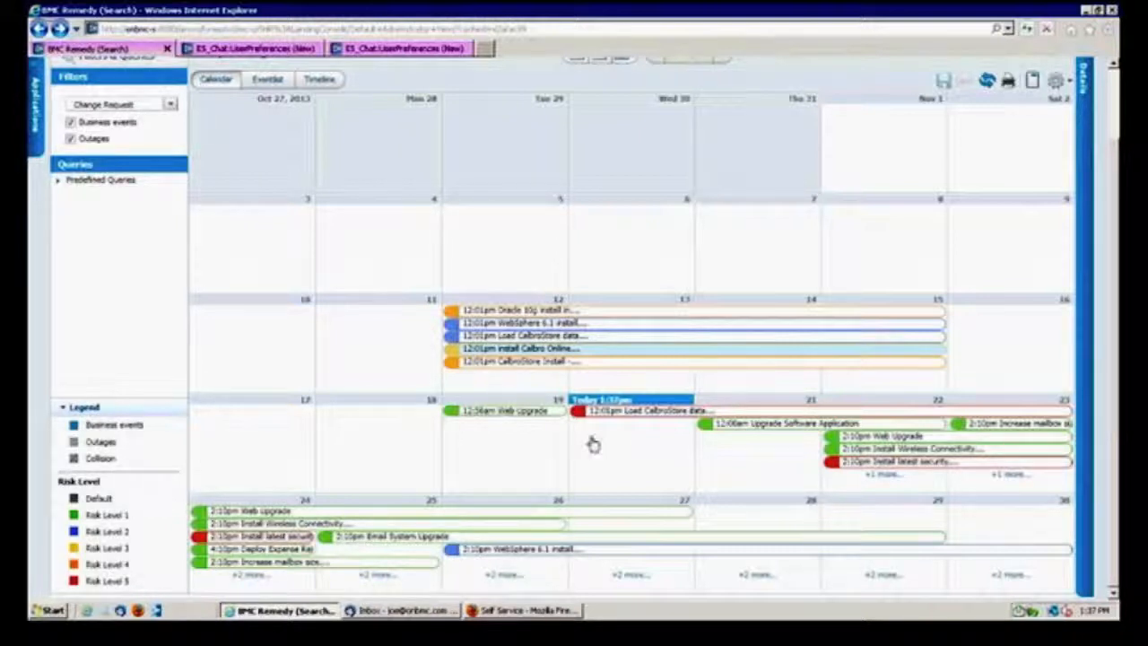
{"action": "mouse_move", "coordinate": [354, 482]}
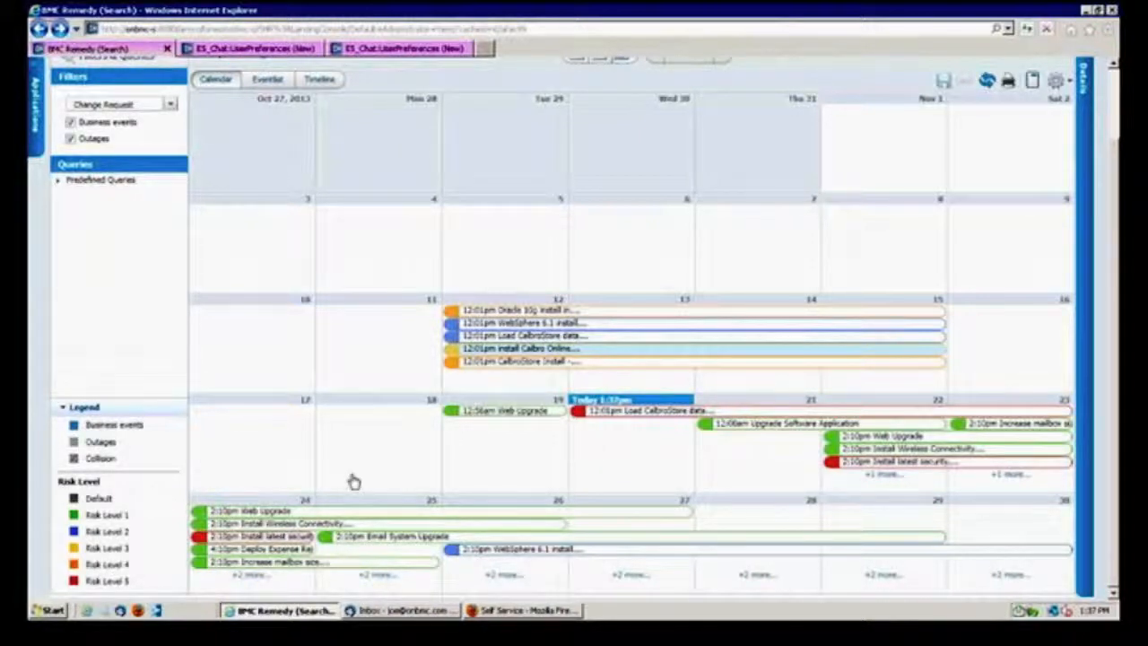
{"action": "mouse_move", "coordinate": [186, 588]}
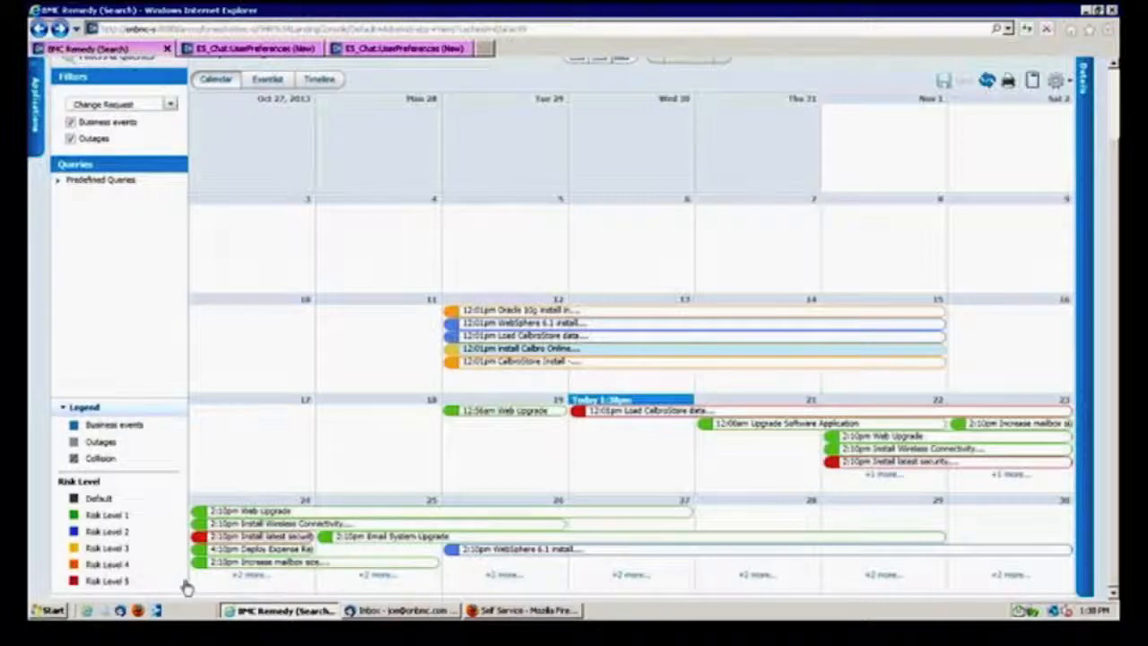
{"action": "mouse_move", "coordinate": [400, 405]}
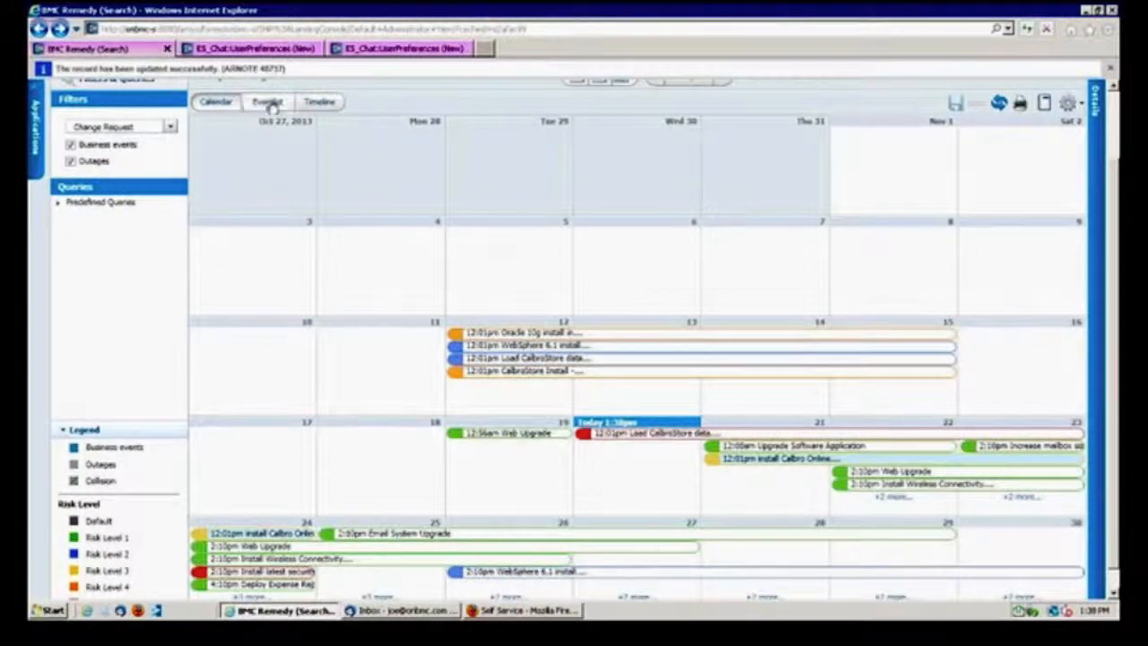
{"action": "mouse_move", "coordinate": [320, 102]}
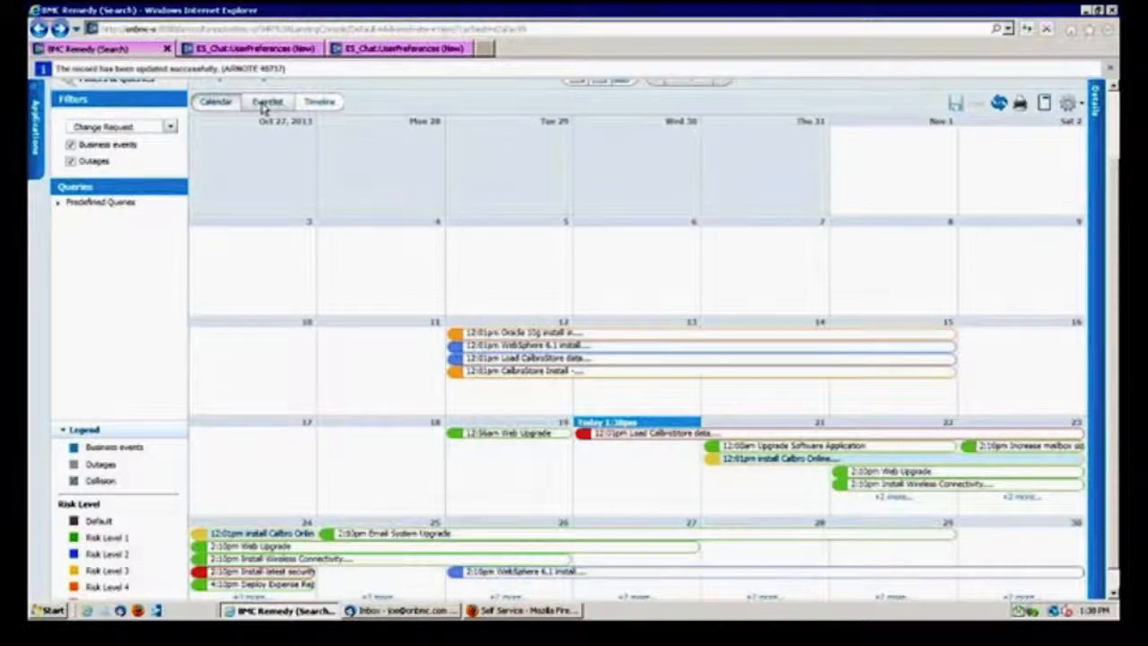
Step: Switch the calendar to Timeline, then Eventlist view, and expand Predefined Queries
{"action": "left_click", "coordinate": [266, 101]}
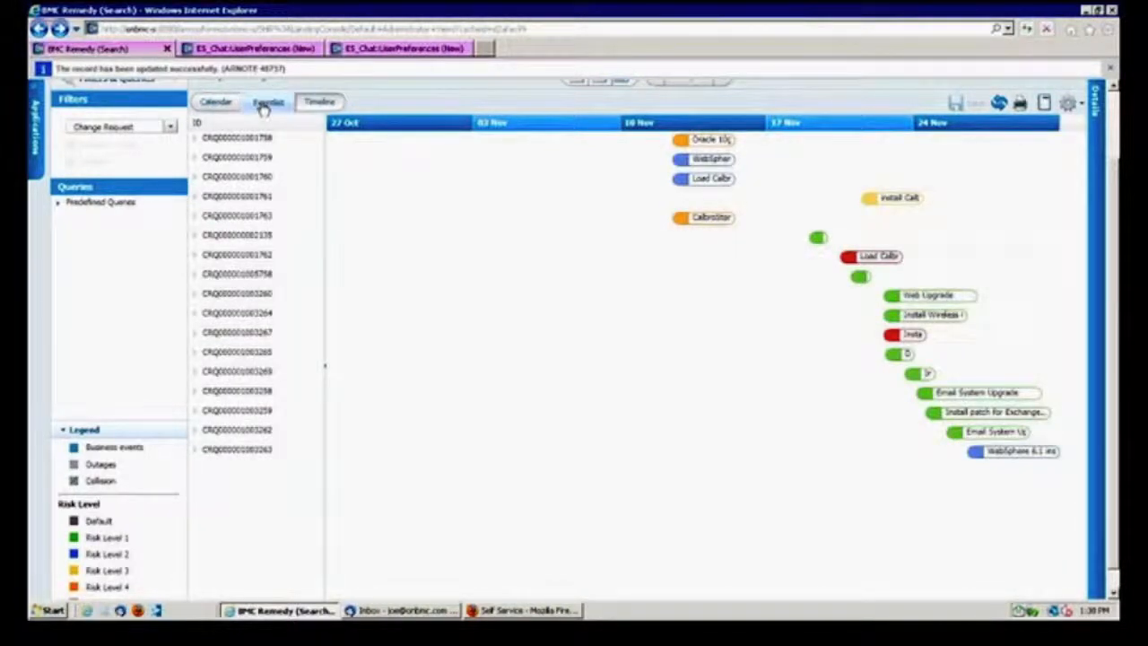
{"action": "left_click", "coordinate": [267, 101]}
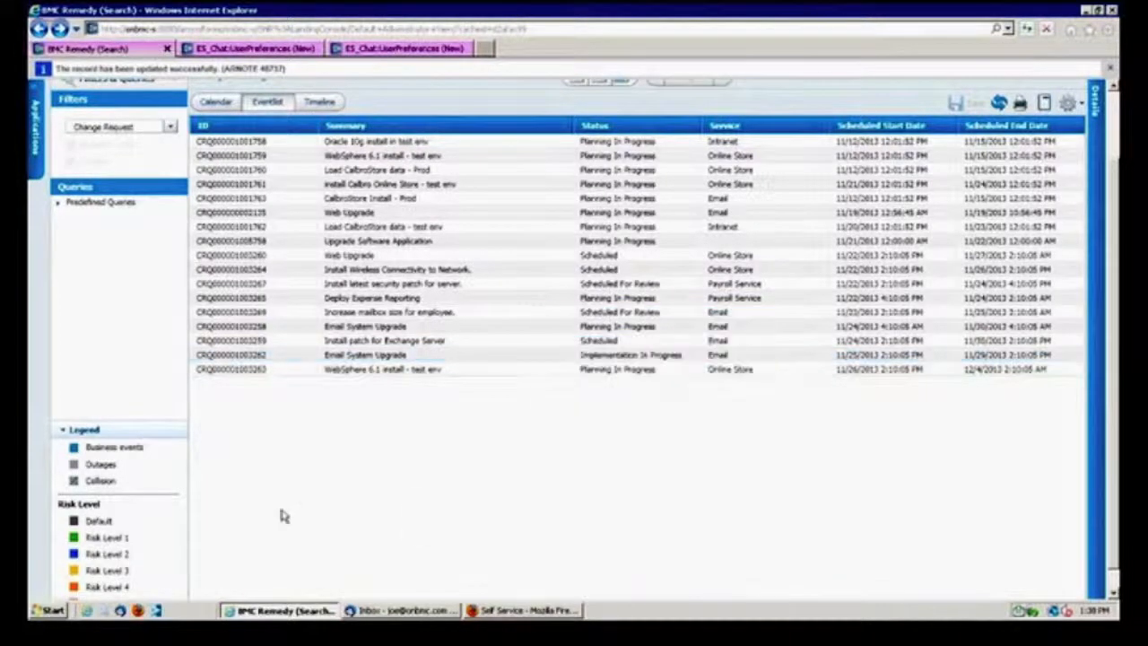
{"action": "mouse_move", "coordinate": [96, 202]}
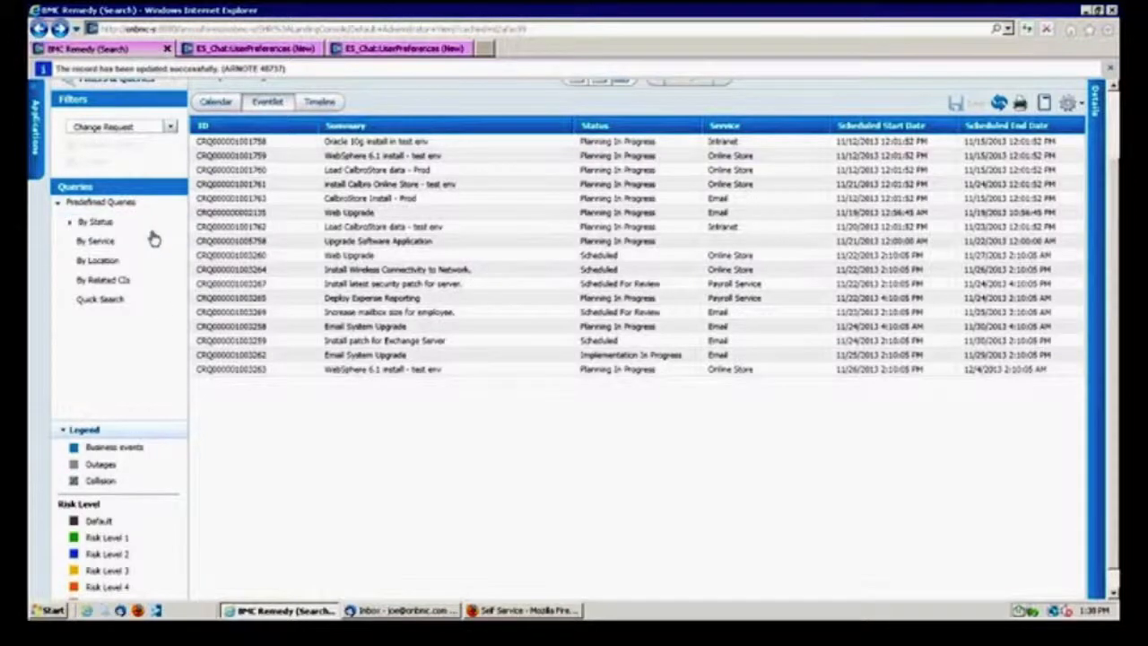
{"action": "mouse_move", "coordinate": [96, 241]}
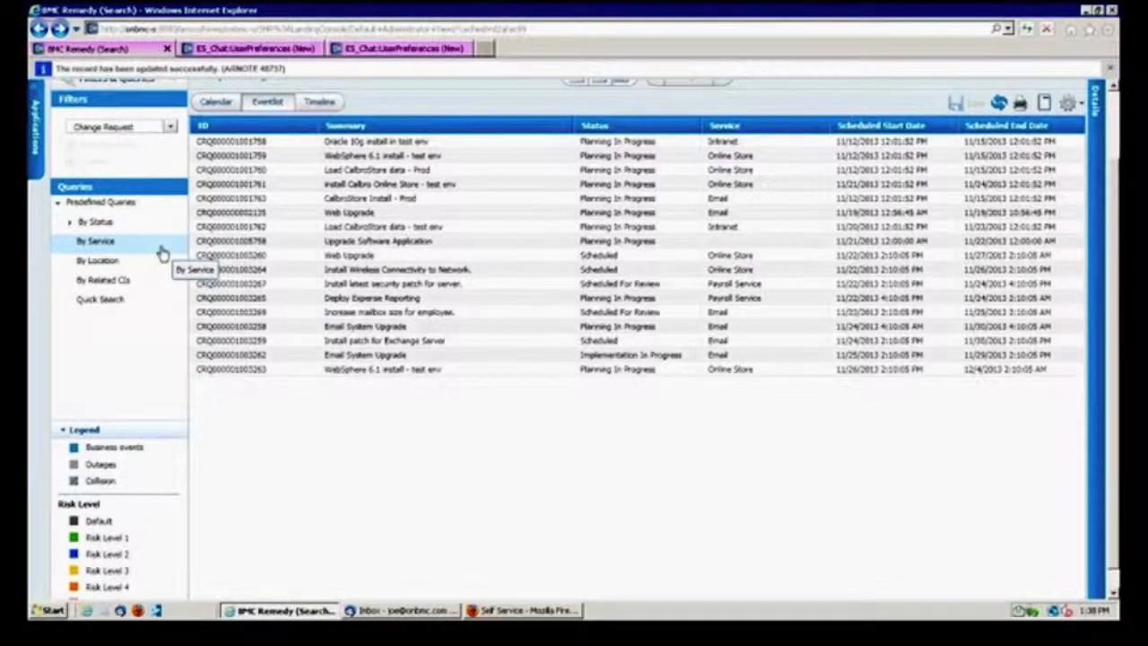
{"action": "mouse_move", "coordinate": [166, 297]}
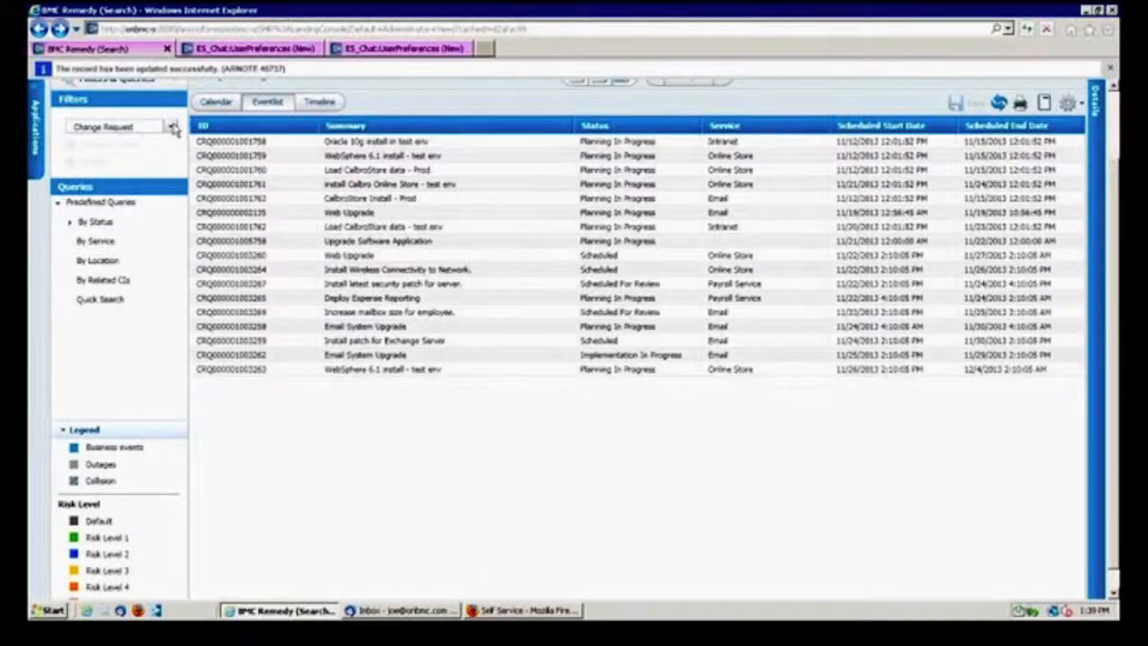
{"action": "left_click", "coordinate": [172, 127]}
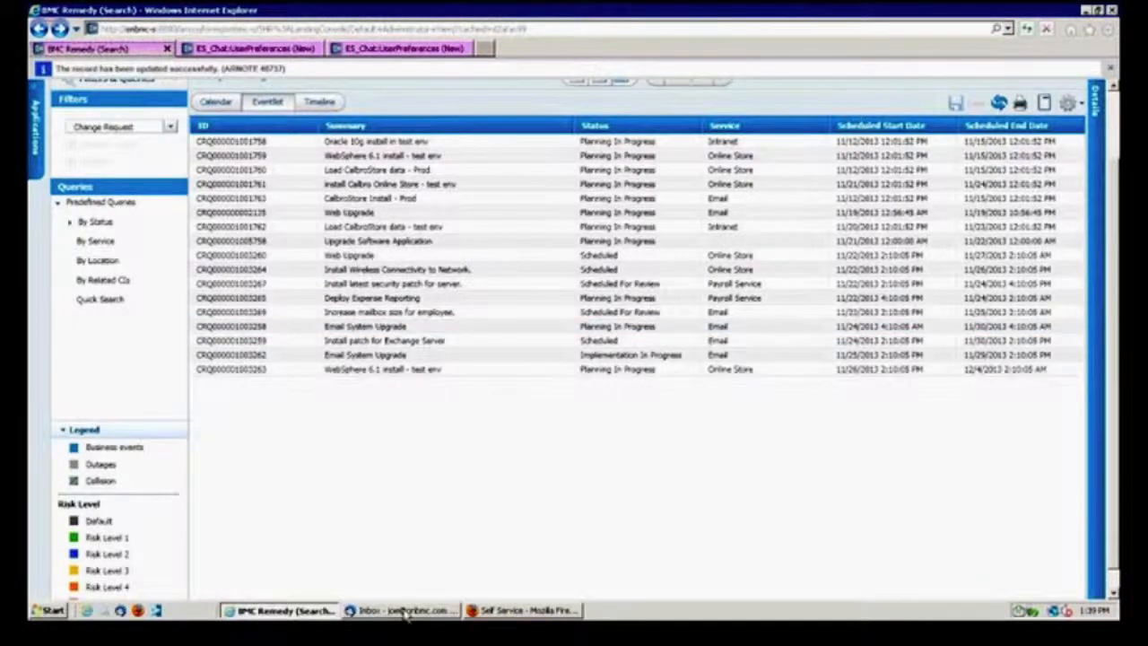
Step: In Thunderbird, write a 'Payroll' email to IT Support saying 'Cannot access'
{"action": "left_click", "coordinate": [401, 611]}
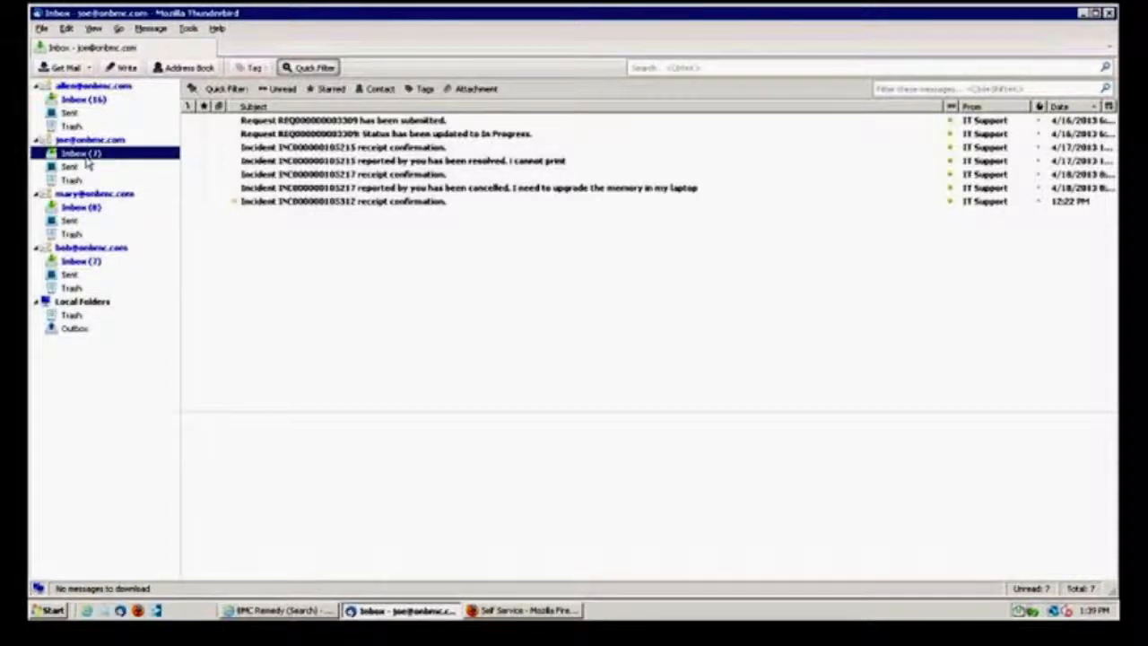
{"action": "left_click", "coordinate": [121, 67]}
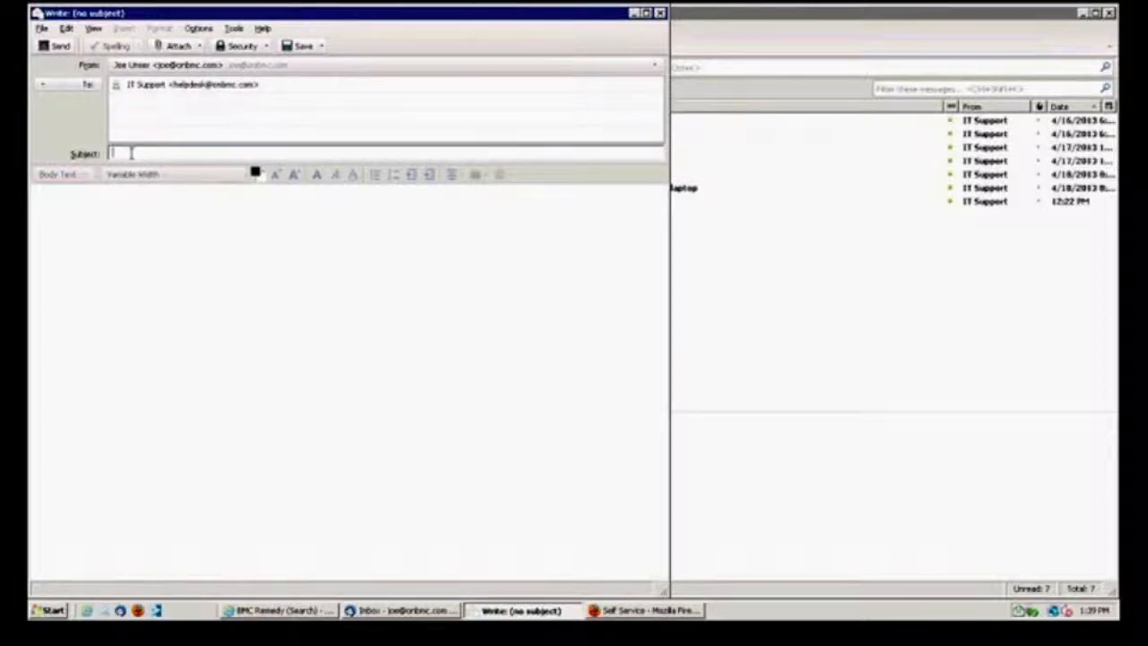
{"action": "type", "text": "Payroll"}
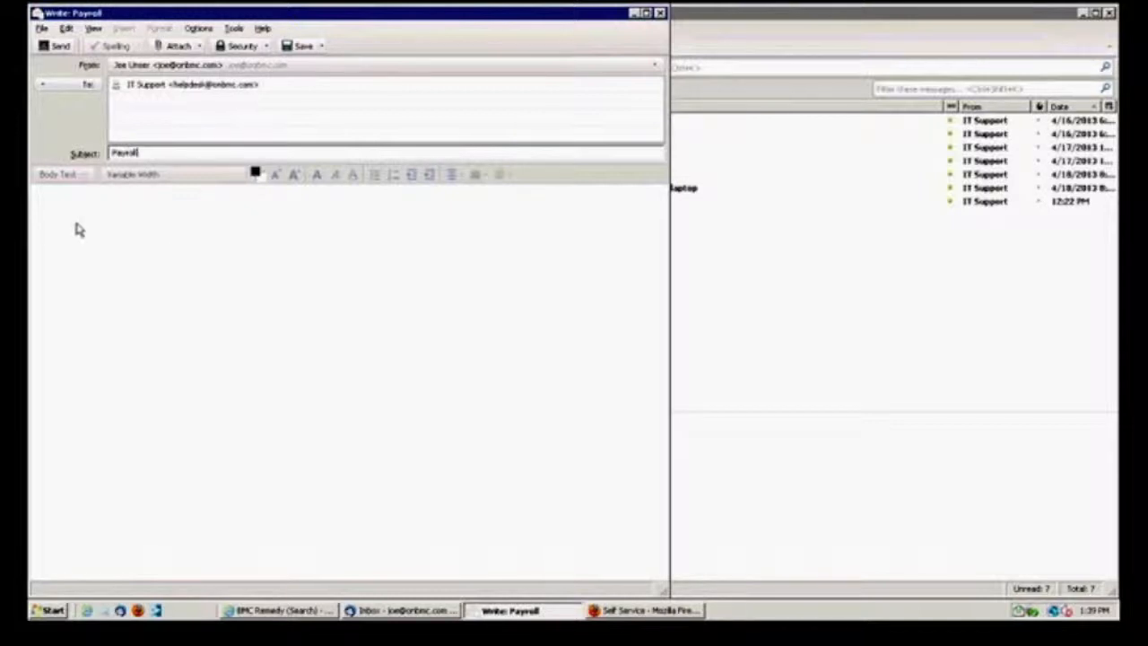
{"action": "type", "text": "Cannot"}
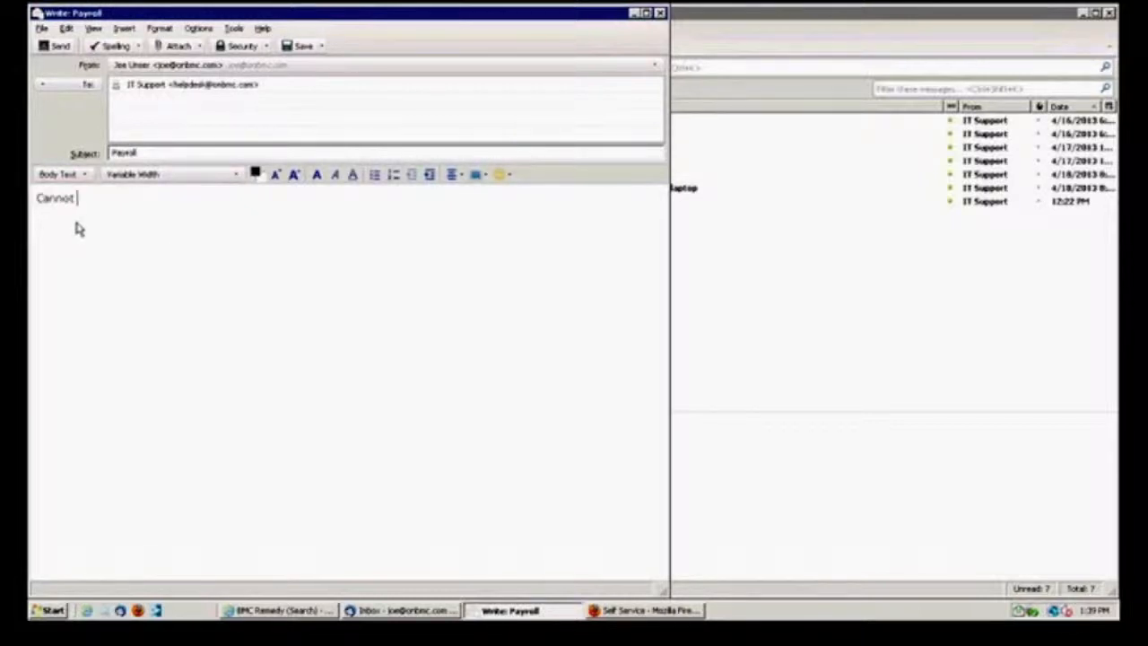
{"action": "type", "text": "access"}
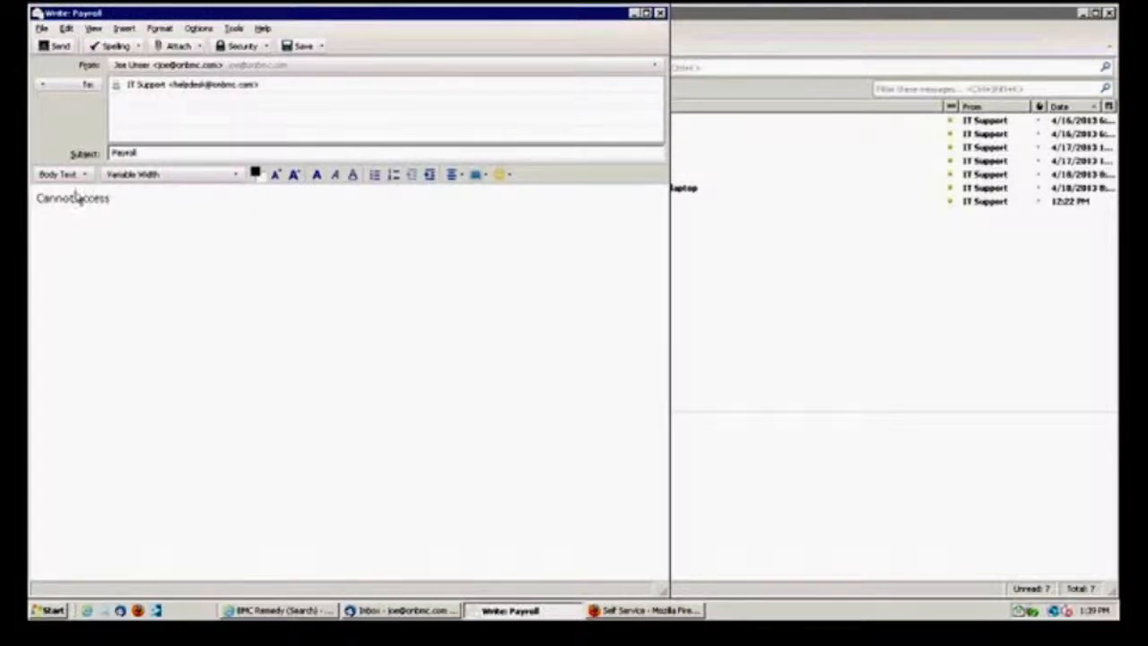
{"action": "left_click", "coordinate": [401, 610]}
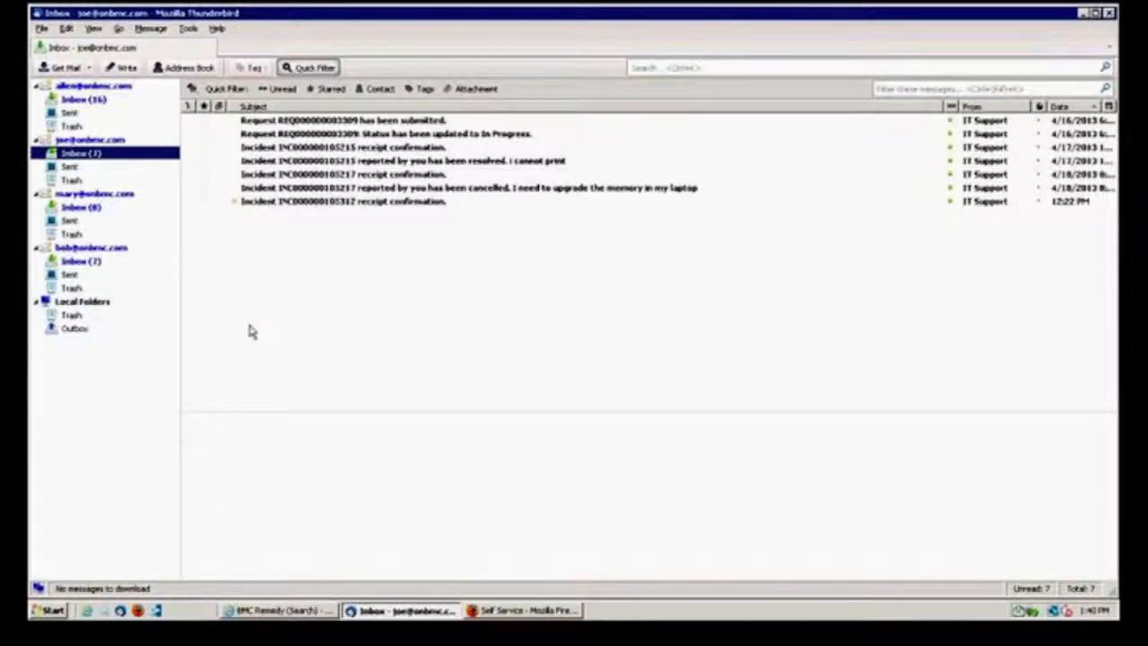
{"action": "mouse_move", "coordinate": [326, 530]}
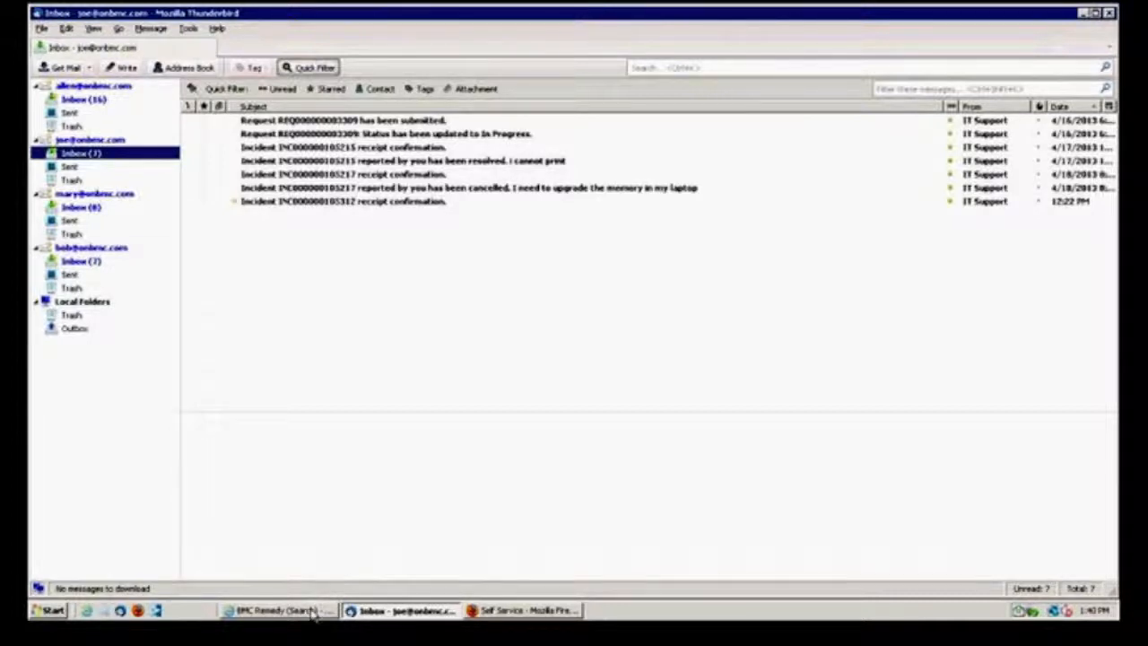
Step: Open the Change Management Console in Remedy and expand its Functions list
{"action": "left_click", "coordinate": [278, 610]}
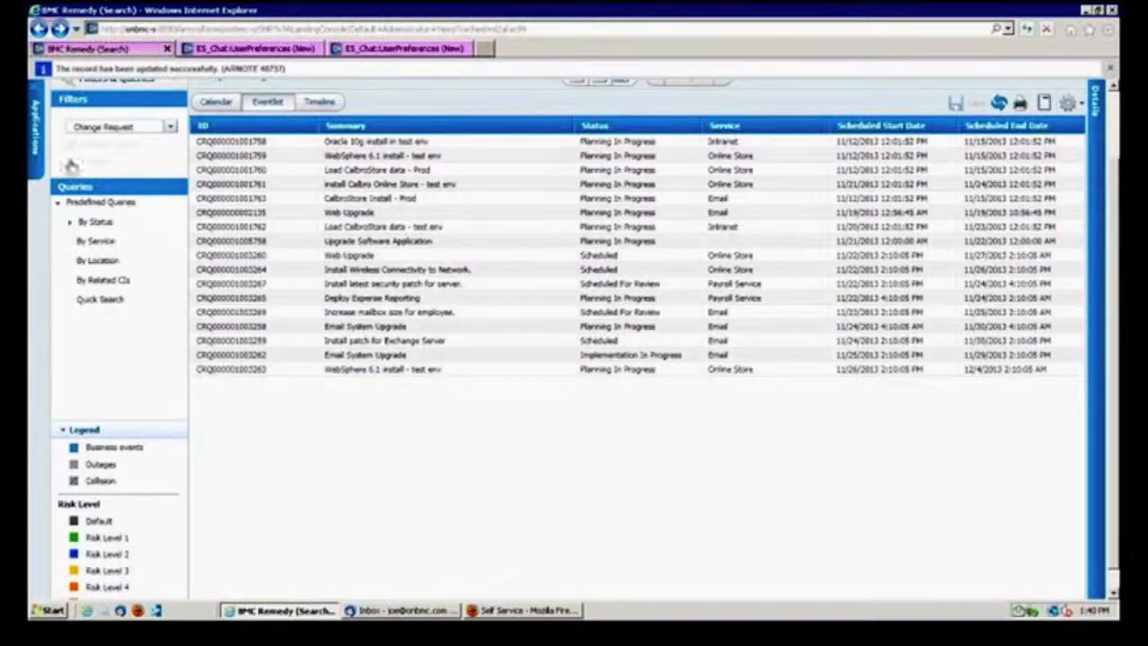
{"action": "mouse_move", "coordinate": [31, 94]}
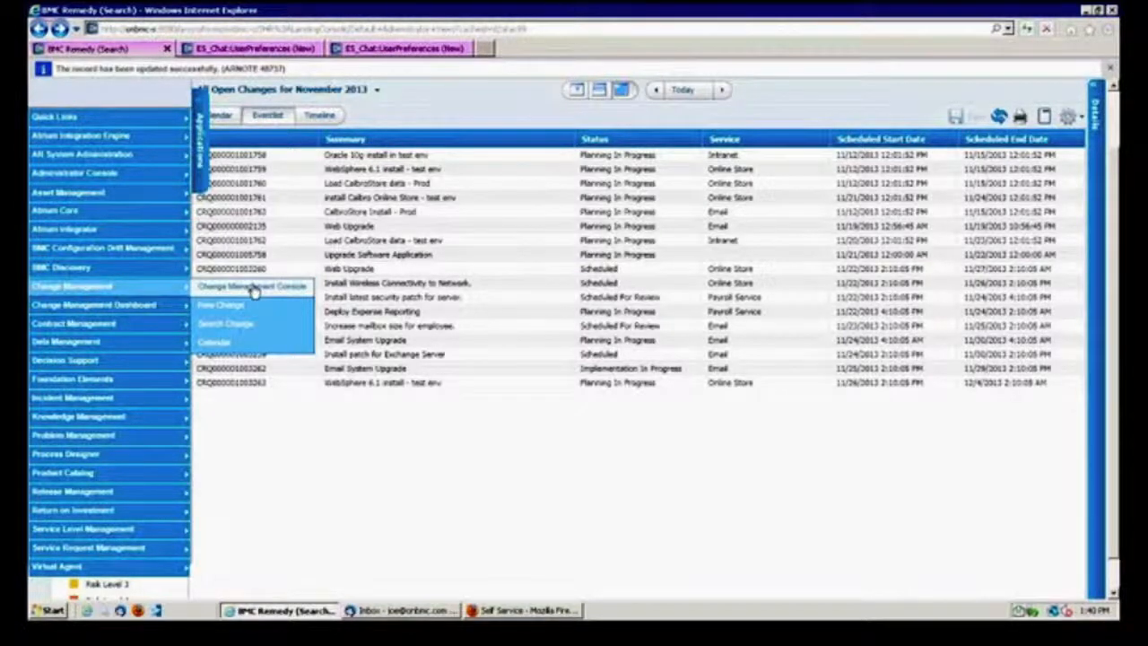
{"action": "left_click", "coordinate": [251, 287]}
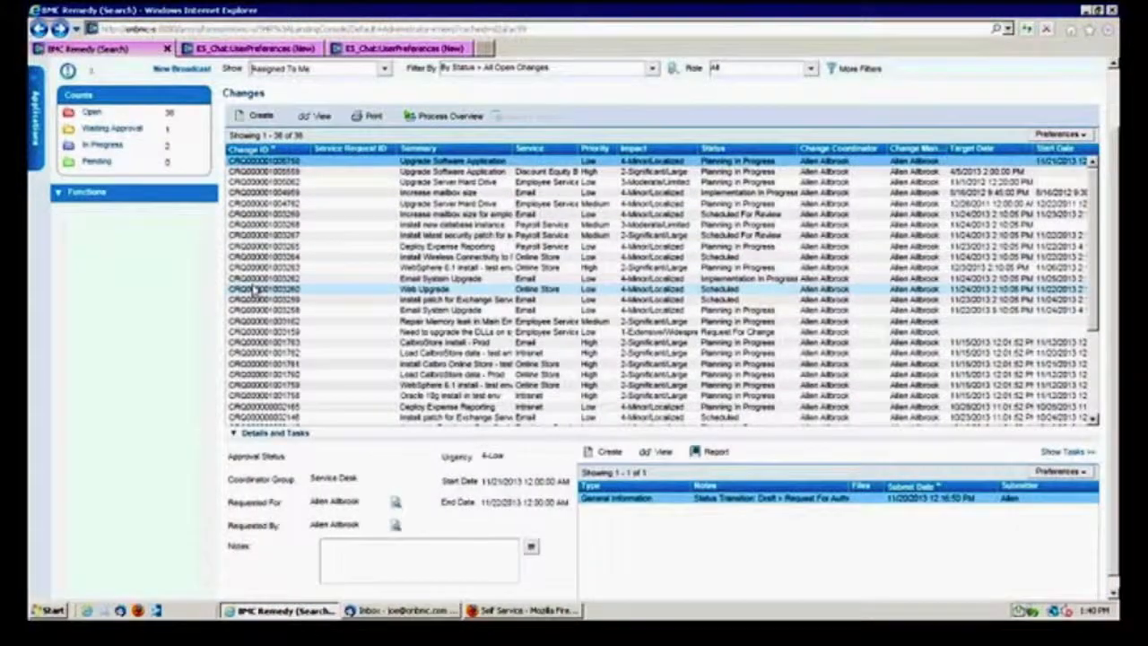
{"action": "left_click", "coordinate": [87, 191]}
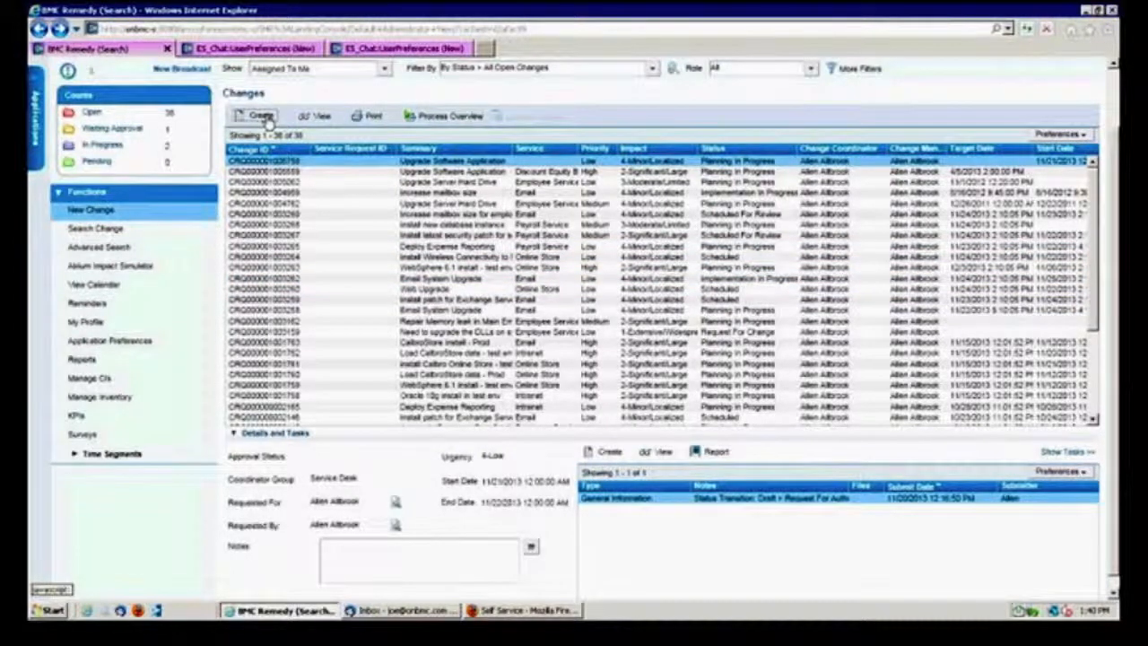
Step: Create a new change using the Upgrade Software Application template
{"action": "left_click", "coordinate": [256, 115]}
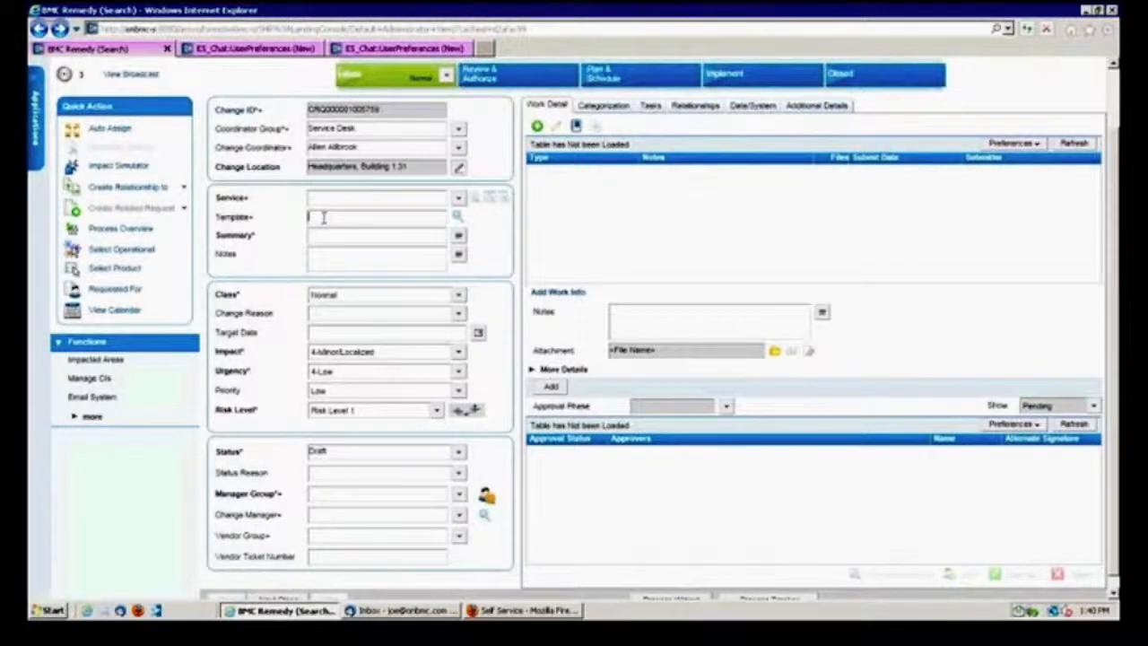
{"action": "type", "text": "Add"}
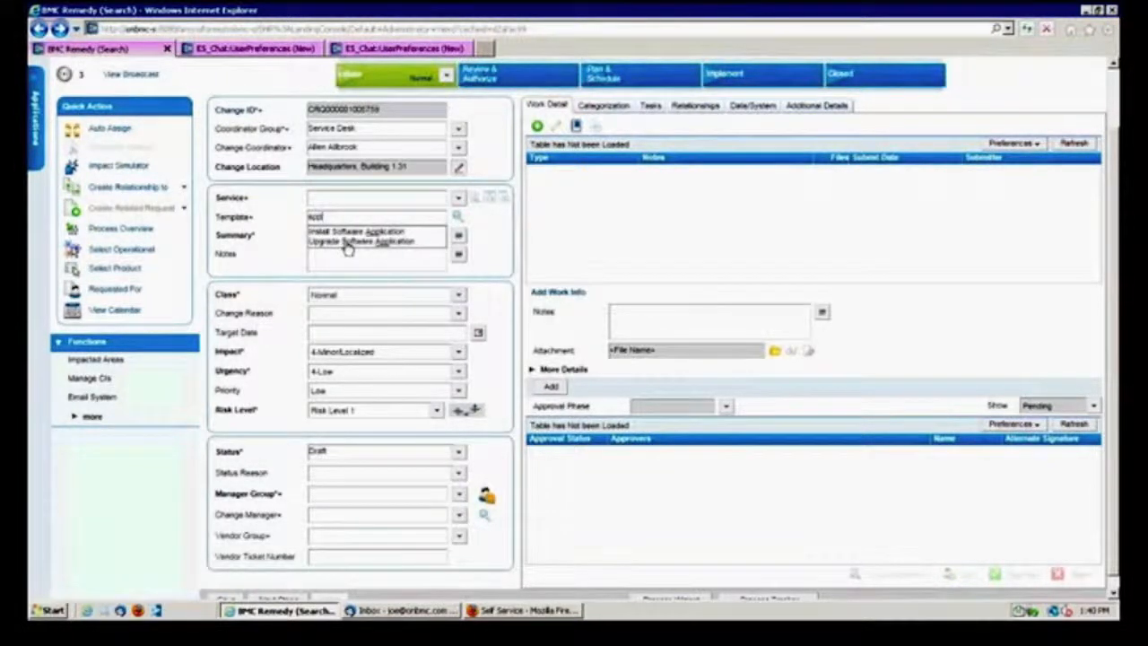
{"action": "left_click", "coordinate": [457, 217]}
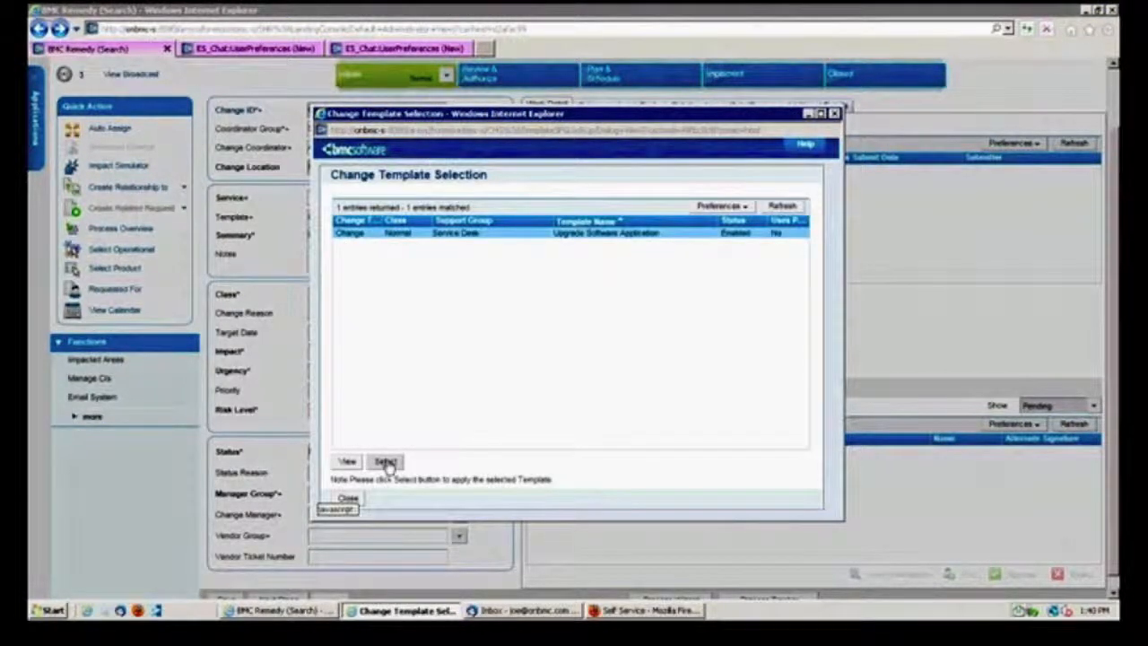
{"action": "left_click", "coordinate": [384, 461]}
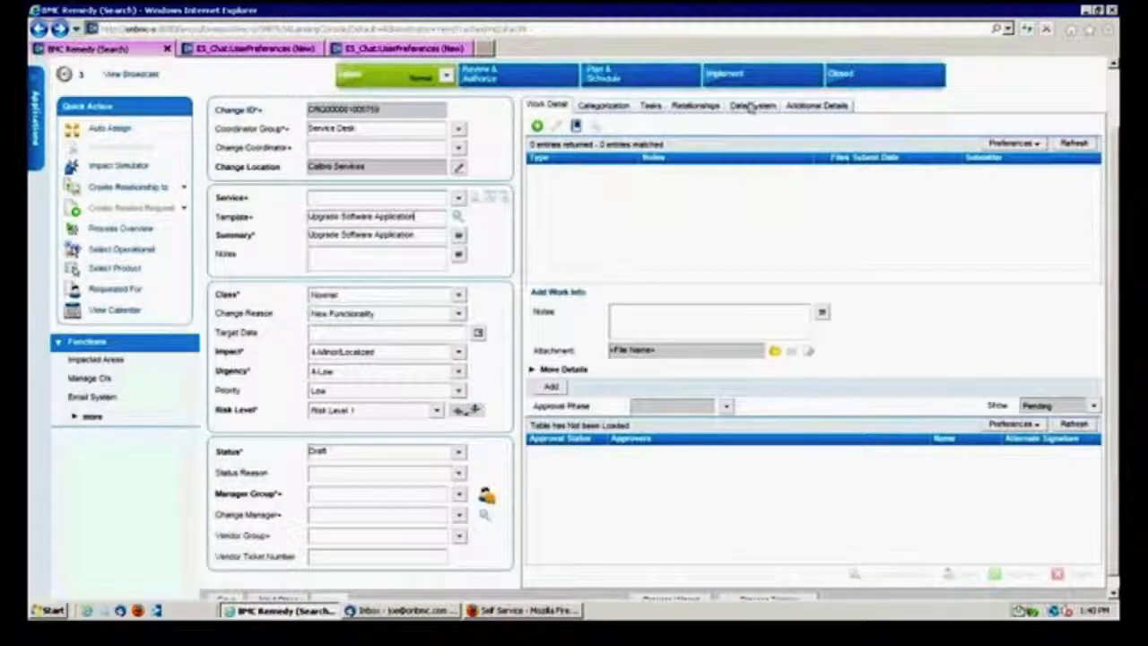
Step: Schedule the change for 11/21/2013 to 11/22/2013 and save it
{"action": "left_click", "coordinate": [752, 105]}
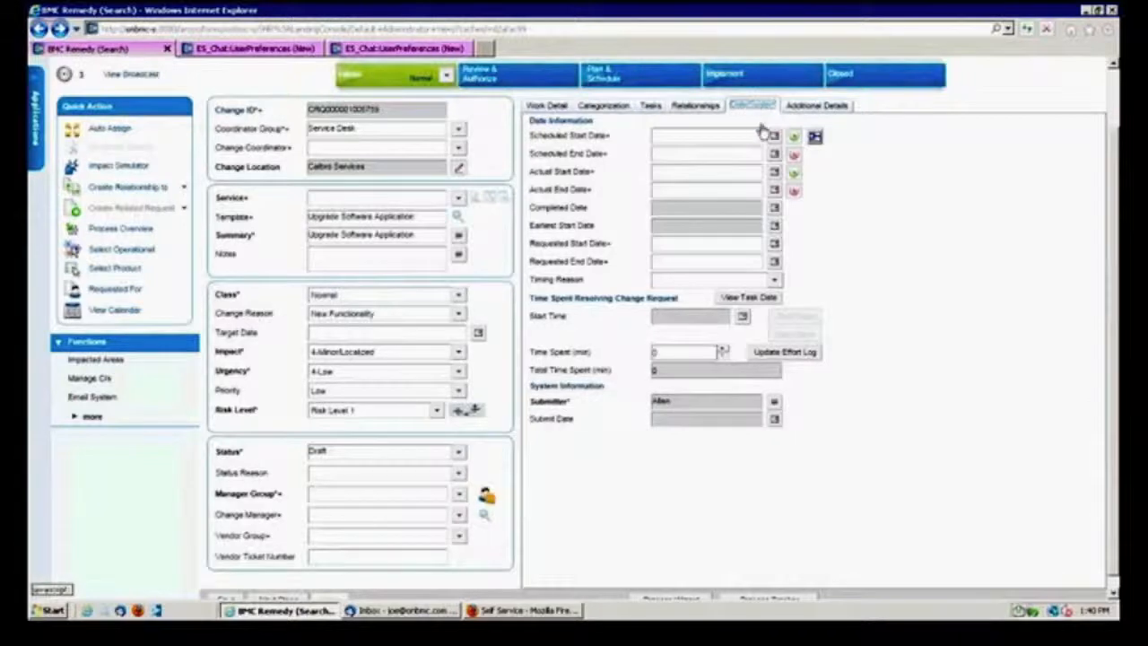
{"action": "left_click", "coordinate": [774, 136]}
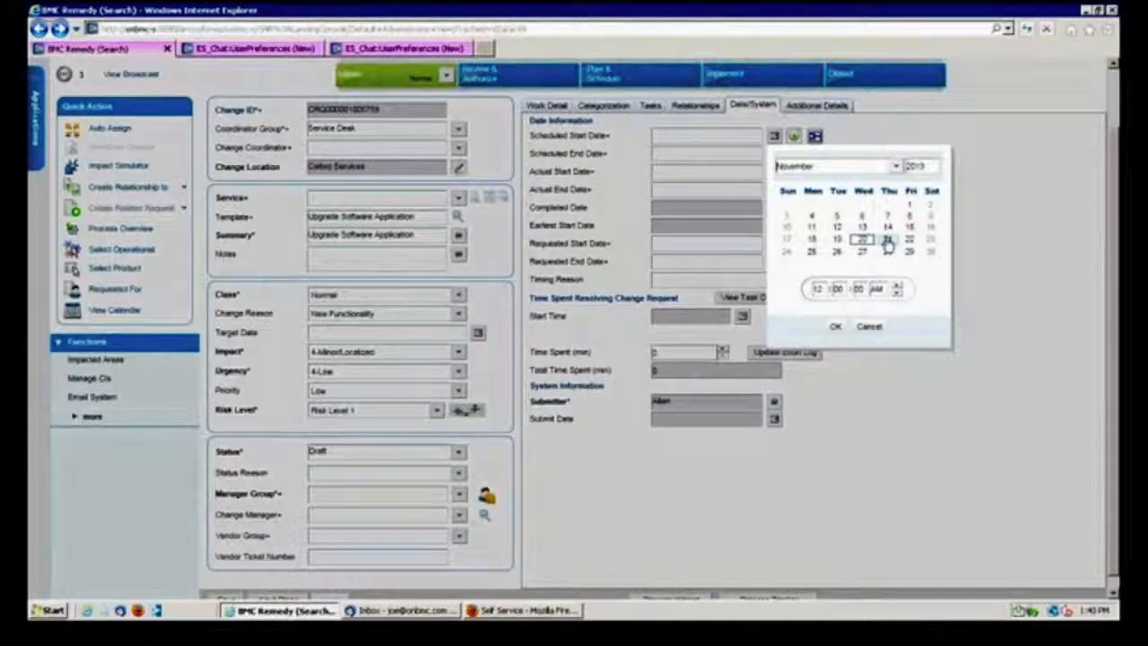
{"action": "left_click", "coordinate": [911, 240]}
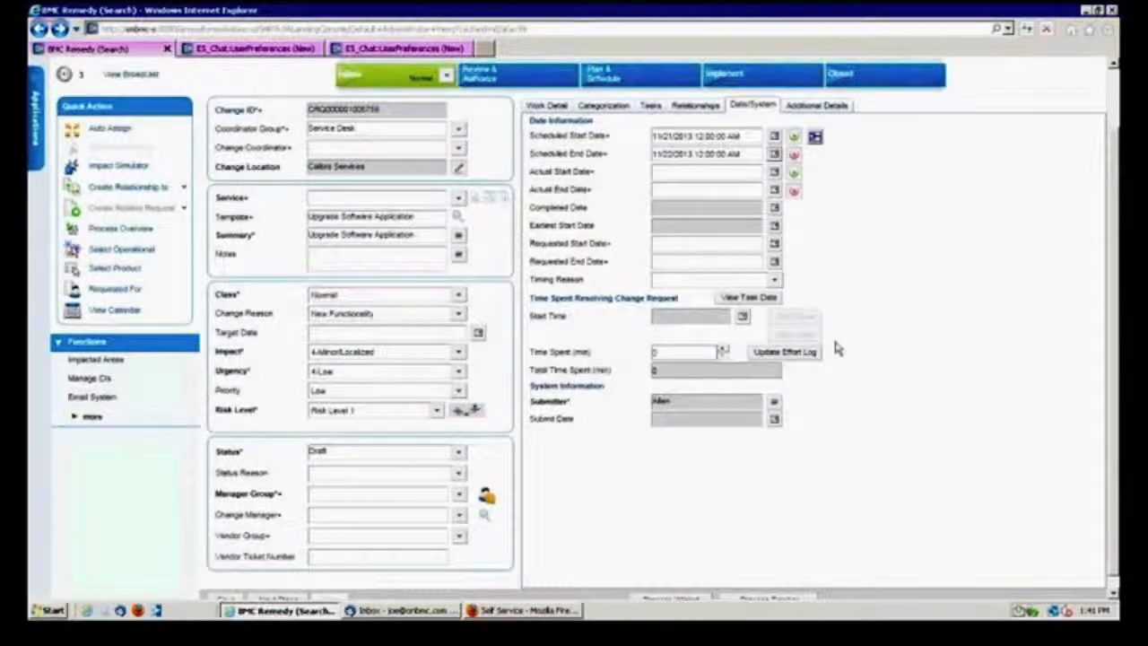
{"action": "scroll", "scroll_direction": "down", "scroll_amount": 3}
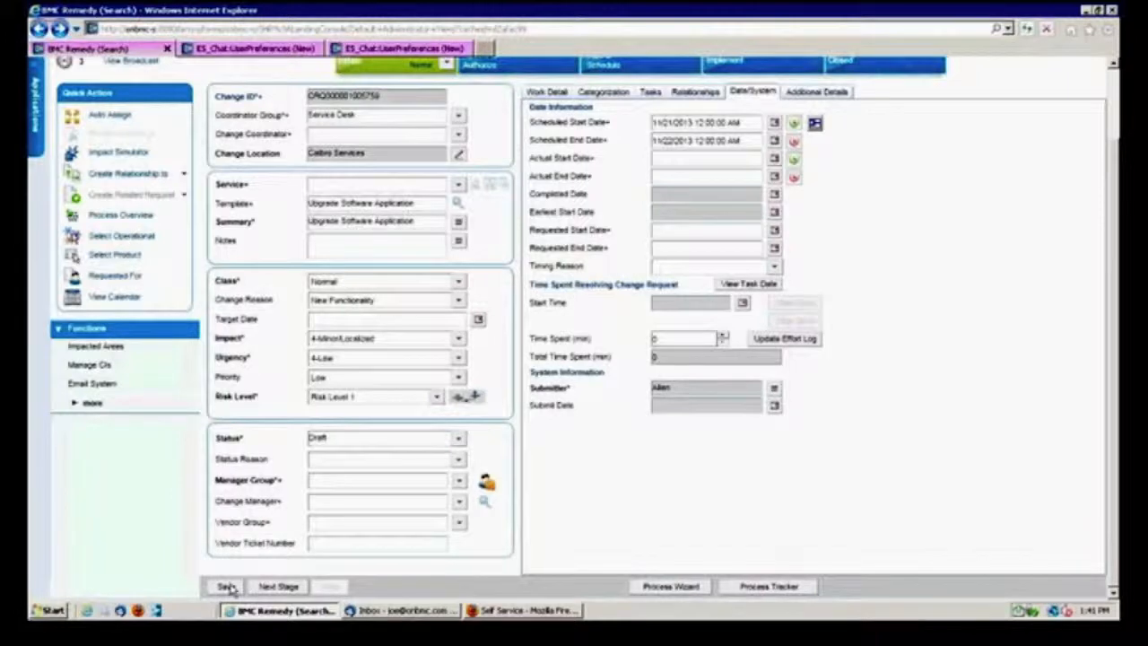
{"action": "left_click", "coordinate": [225, 586]}
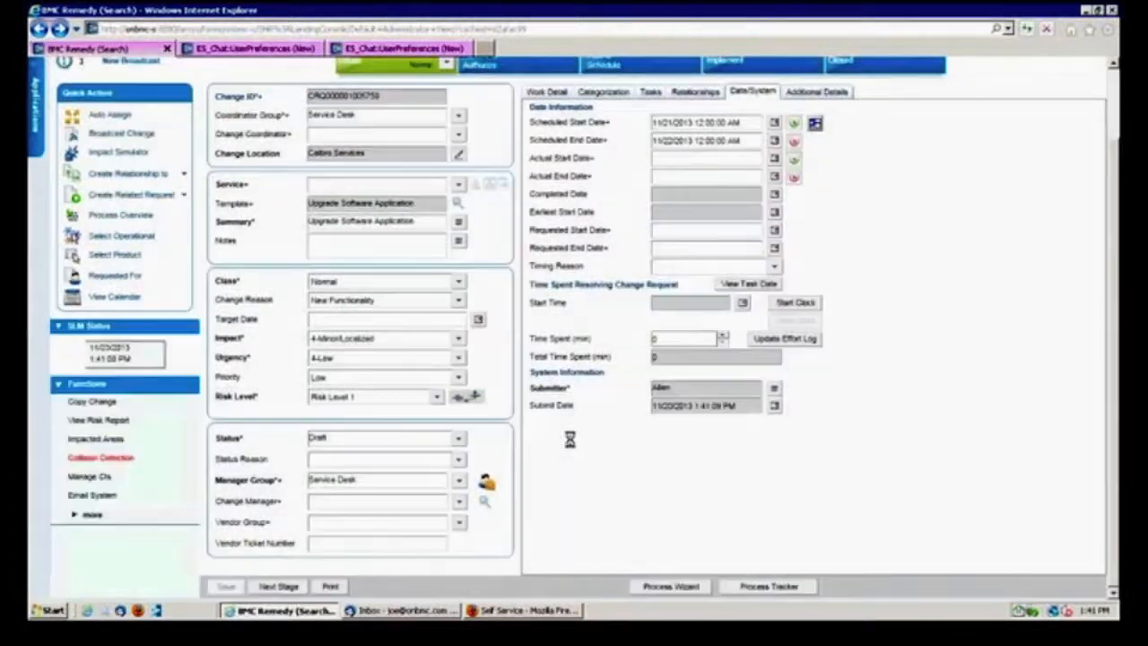
{"action": "left_click", "coordinate": [545, 92]}
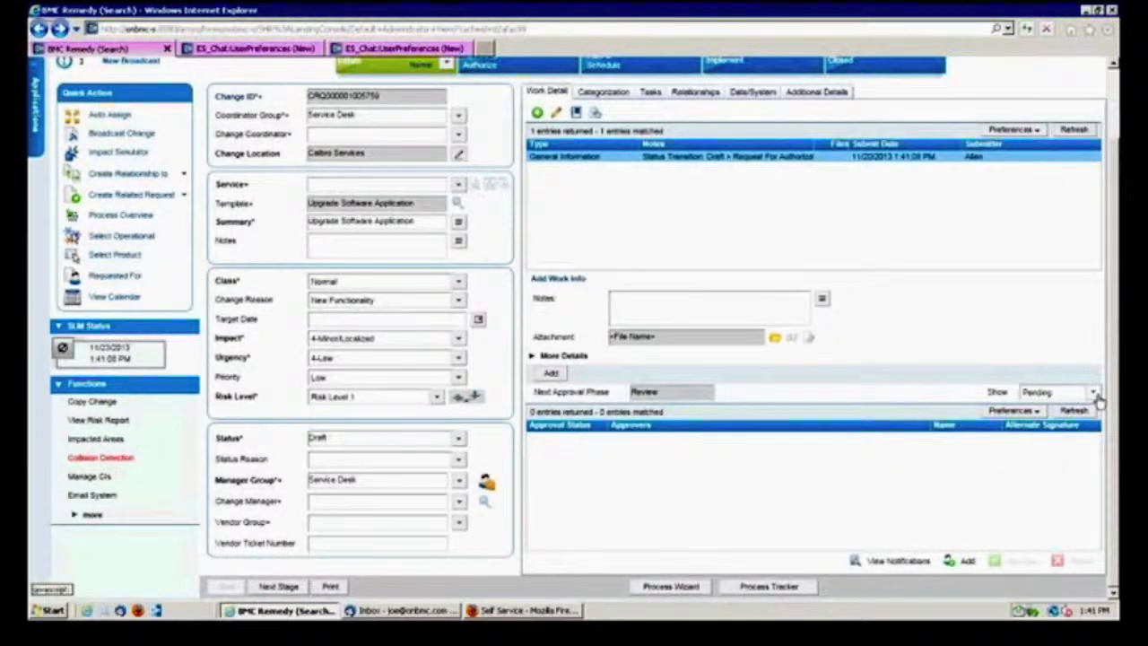
Step: Set the approvals list to show All Approvers for the change
{"action": "left_click", "coordinate": [1088, 392]}
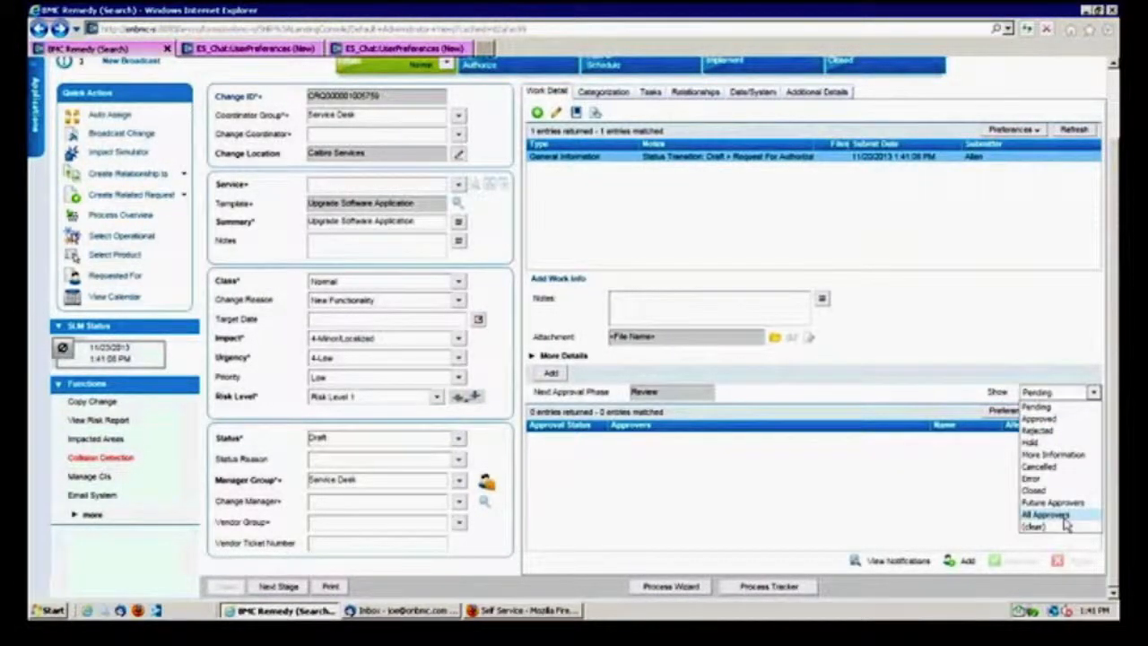
{"action": "left_click", "coordinate": [1045, 514]}
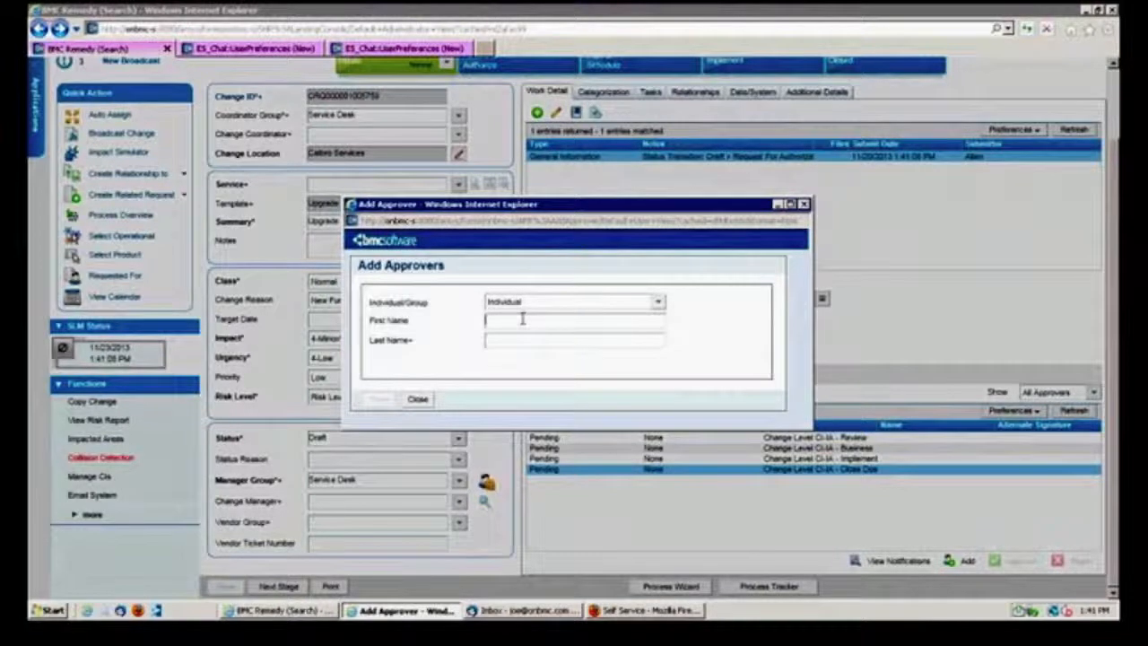
Step: Add Allen as an individual approver and save
{"action": "type", "text": "Allen Allb"}
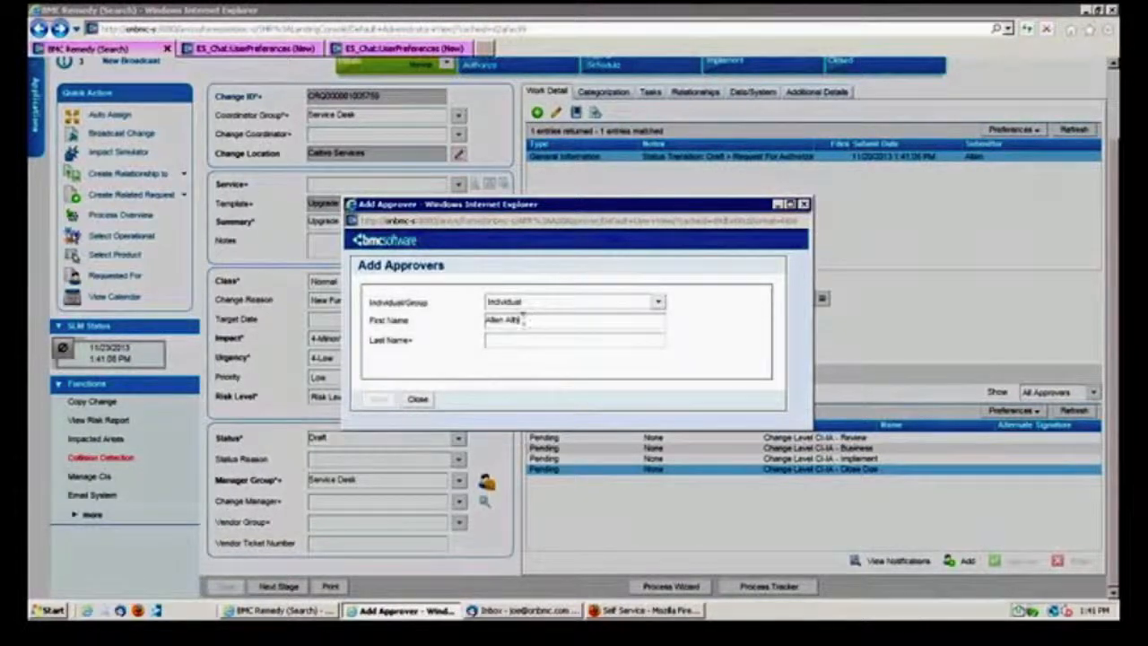
{"action": "key", "text": "Backspace"}
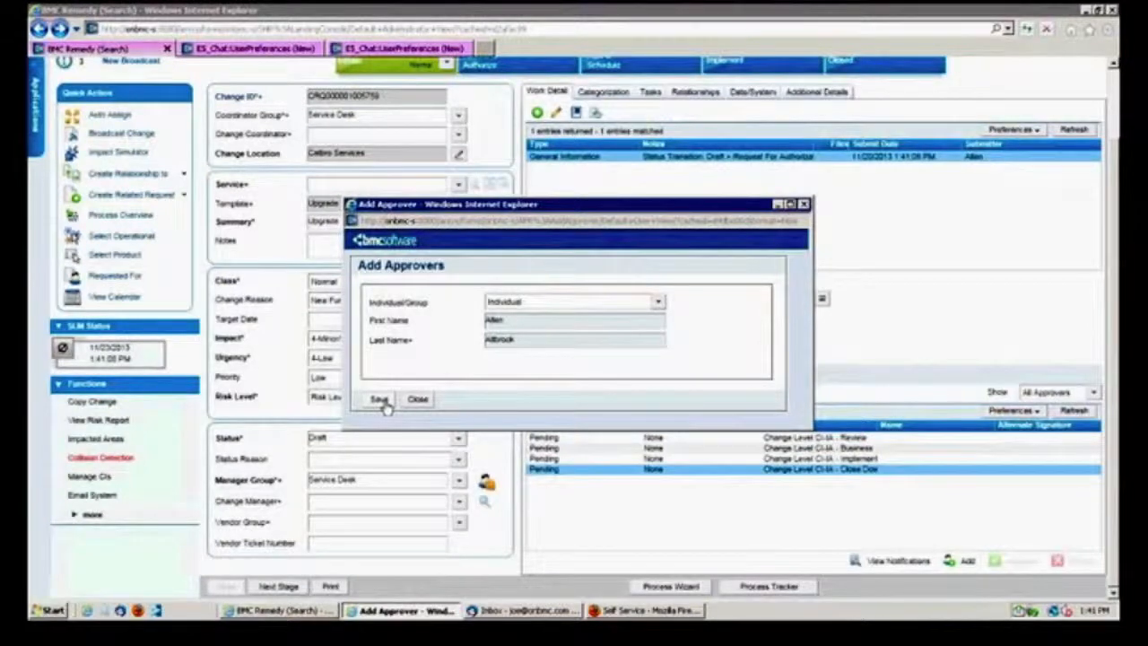
{"action": "left_click", "coordinate": [378, 399]}
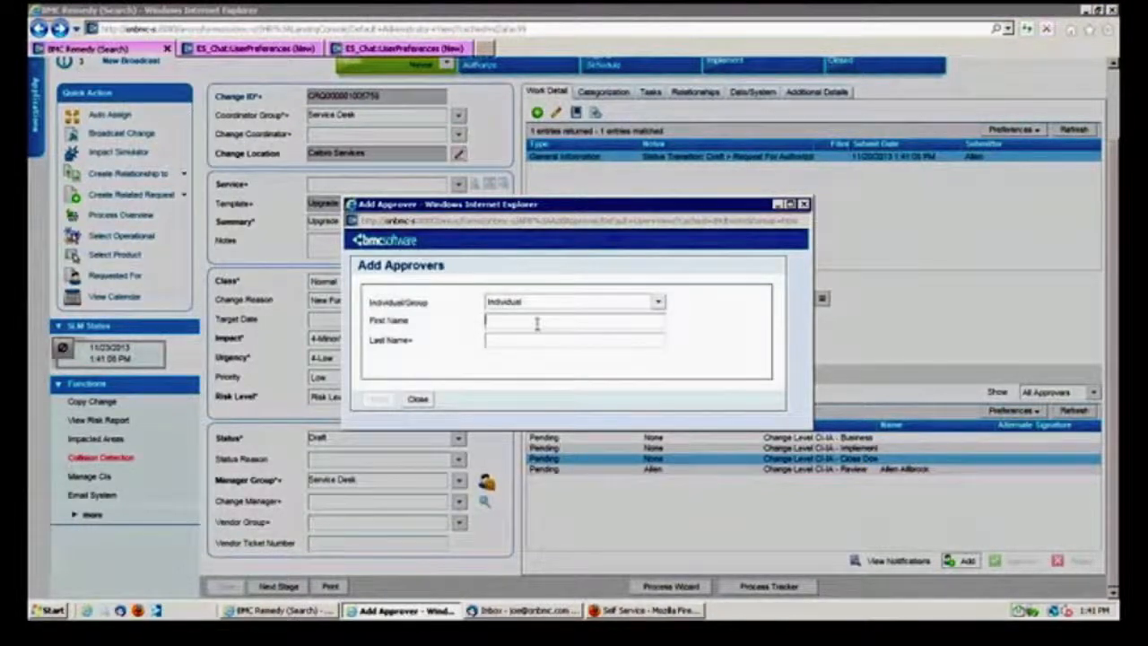
Step: Add Mary as a second individual approver and save
{"action": "type", "text": "mary"}
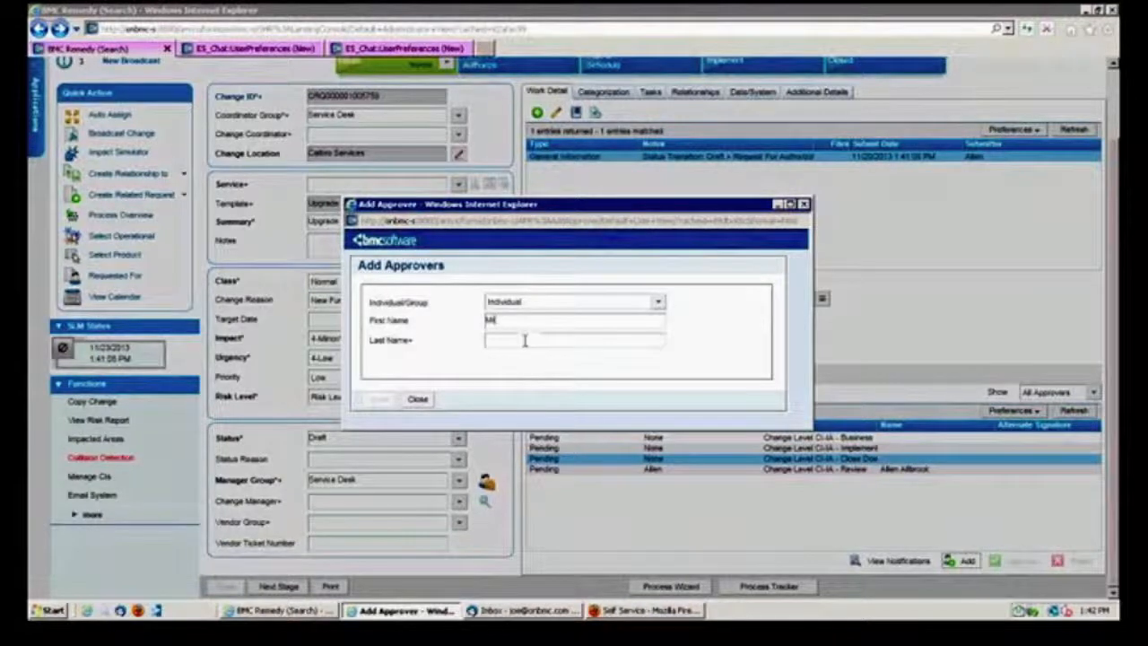
{"action": "type", "text": "Mary"}
{"action": "left_click", "coordinate": [575, 340]}
{"action": "type", "text": "Mann"}
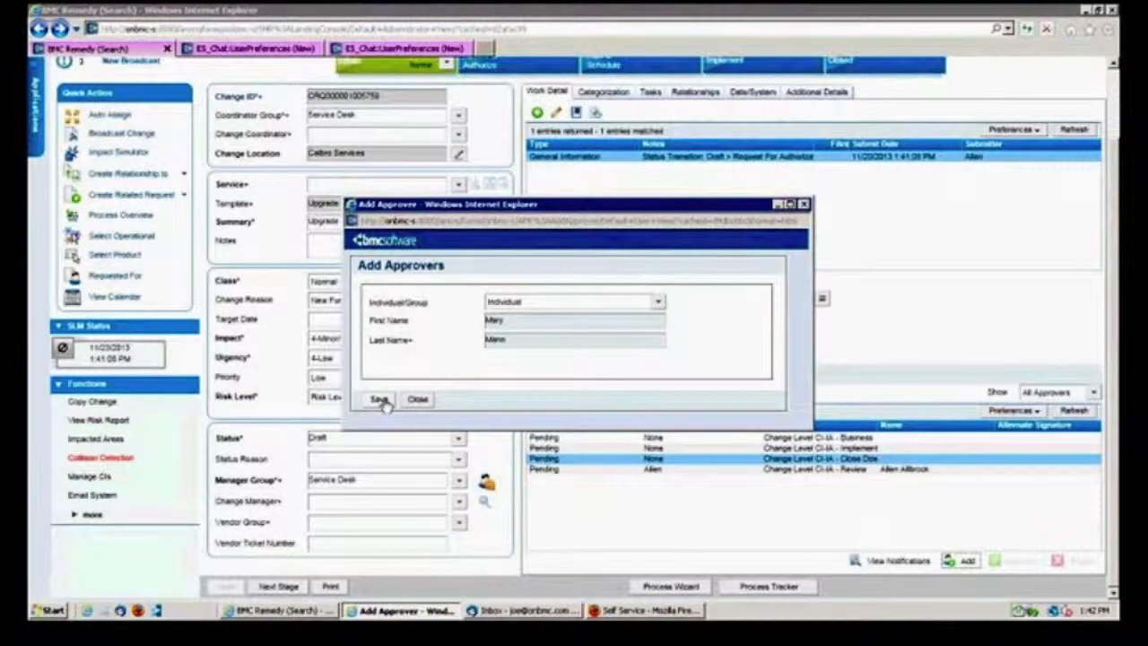
{"action": "left_click", "coordinate": [378, 399]}
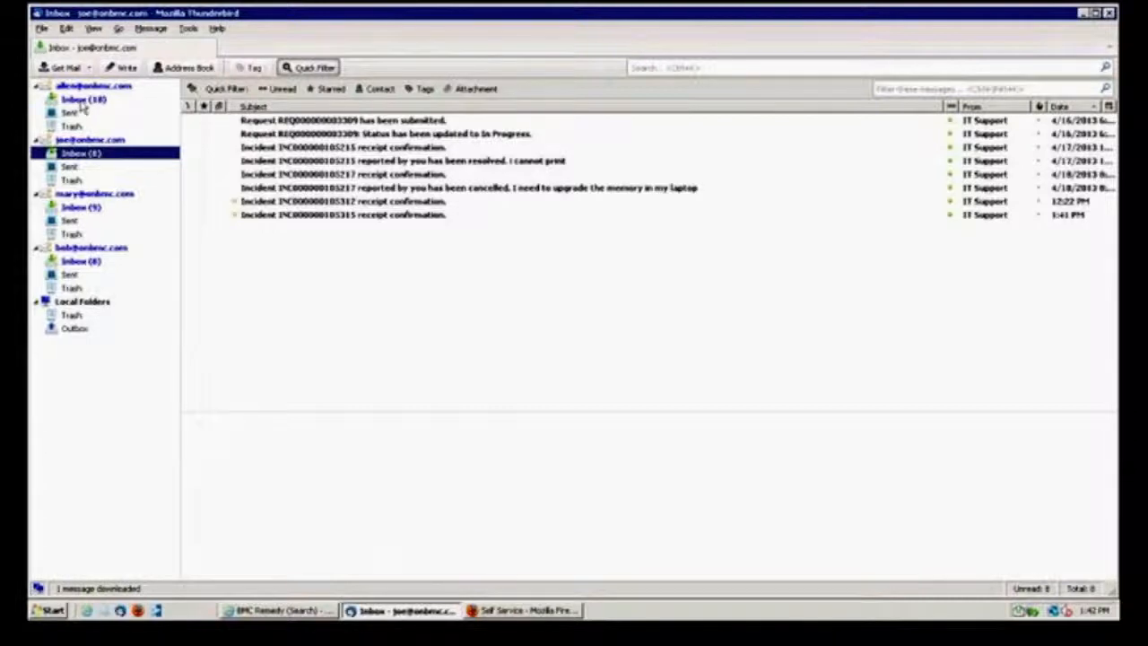
{"action": "left_click", "coordinate": [80, 98]}
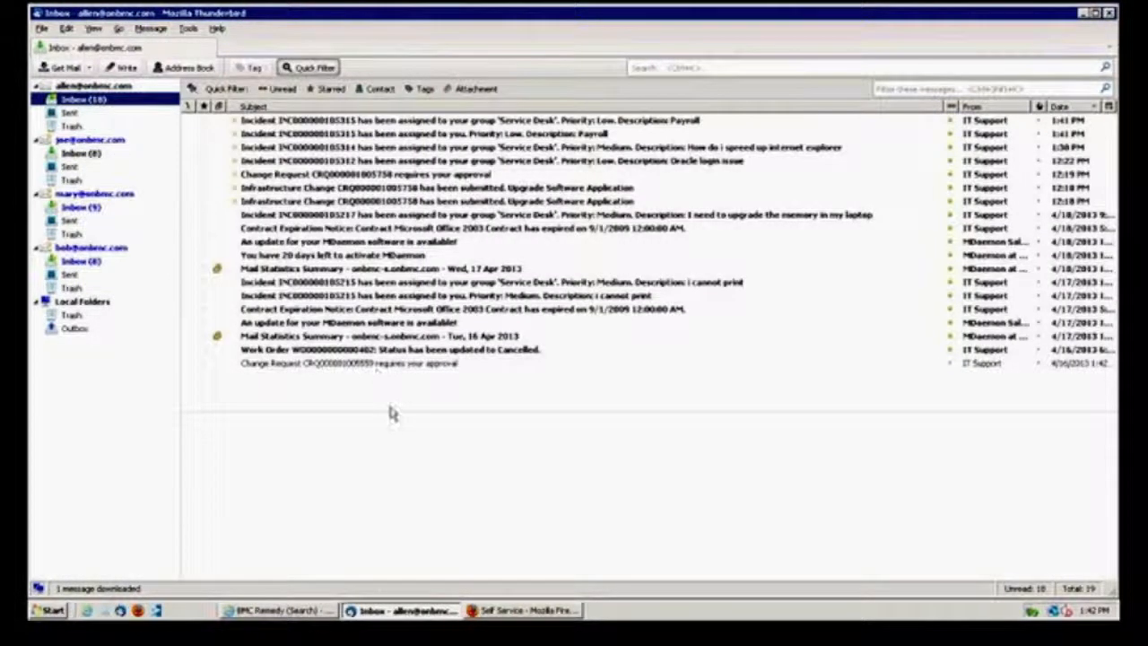
{"action": "mouse_move", "coordinate": [612, 339]}
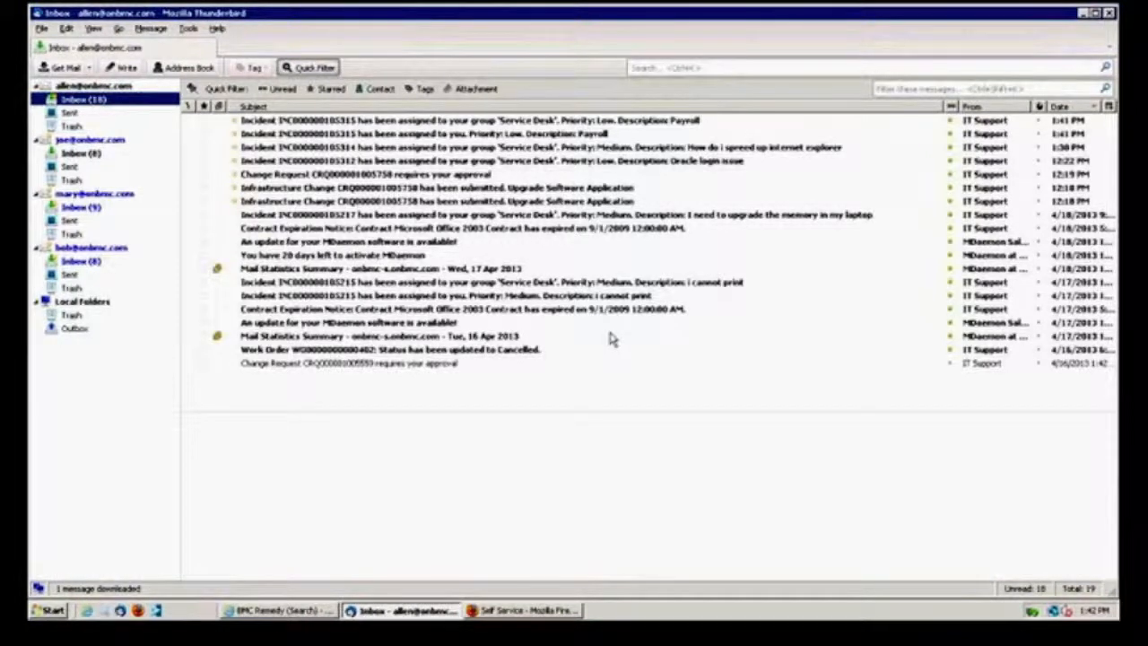
{"action": "mouse_move", "coordinate": [918, 255]}
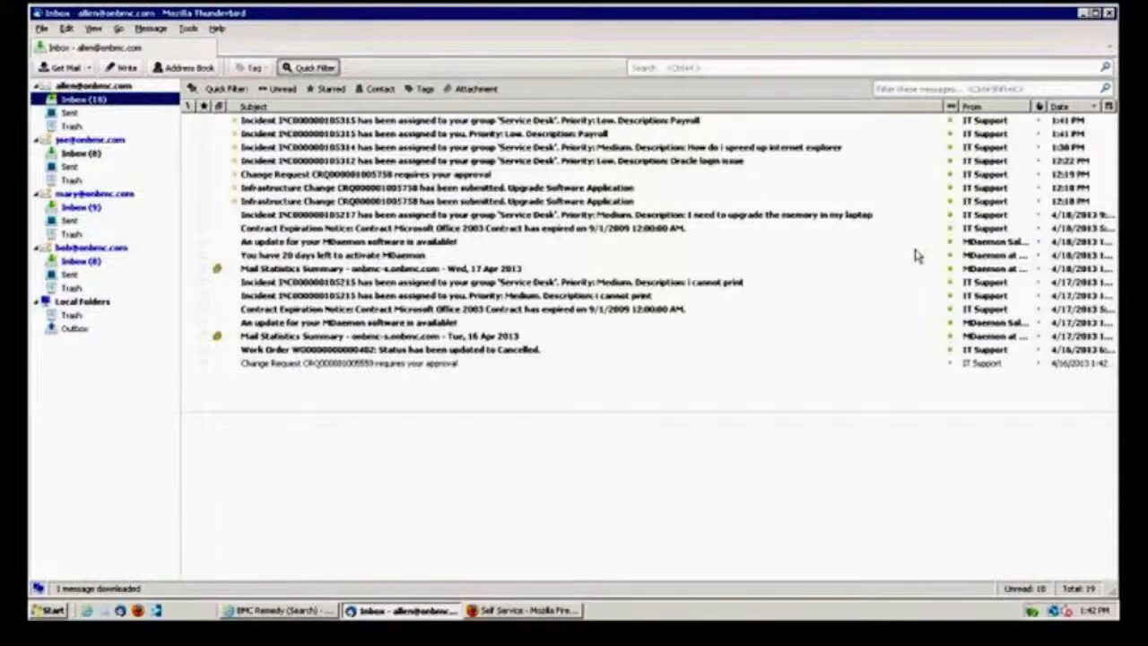
{"action": "mouse_move", "coordinate": [819, 196]}
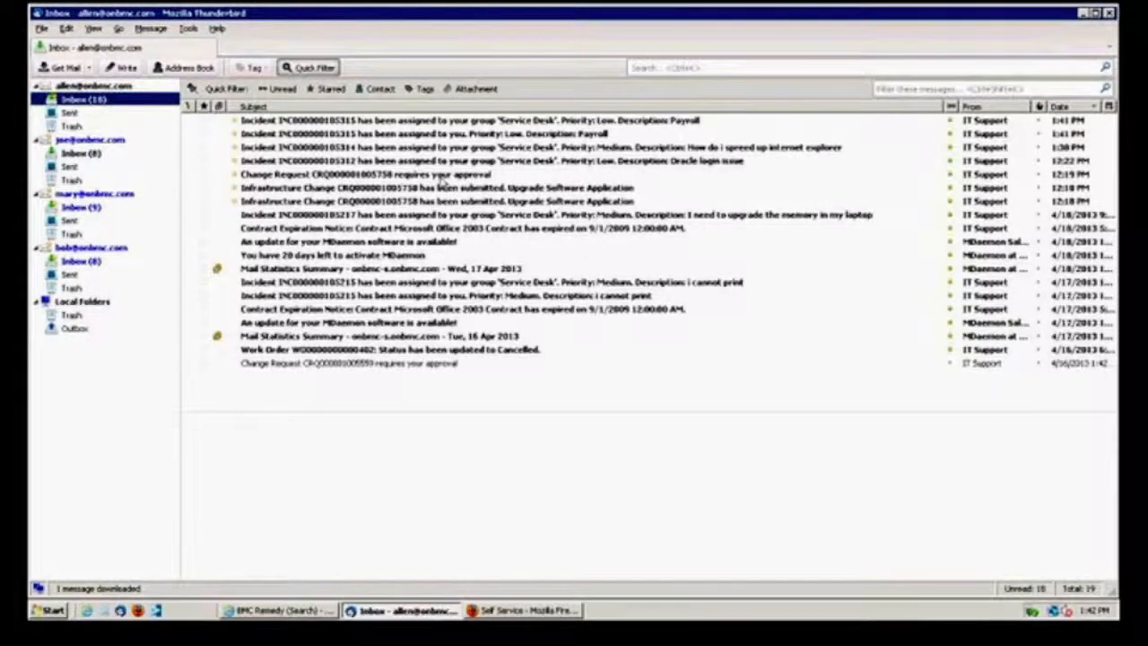
{"action": "double_click", "coordinate": [364, 174]}
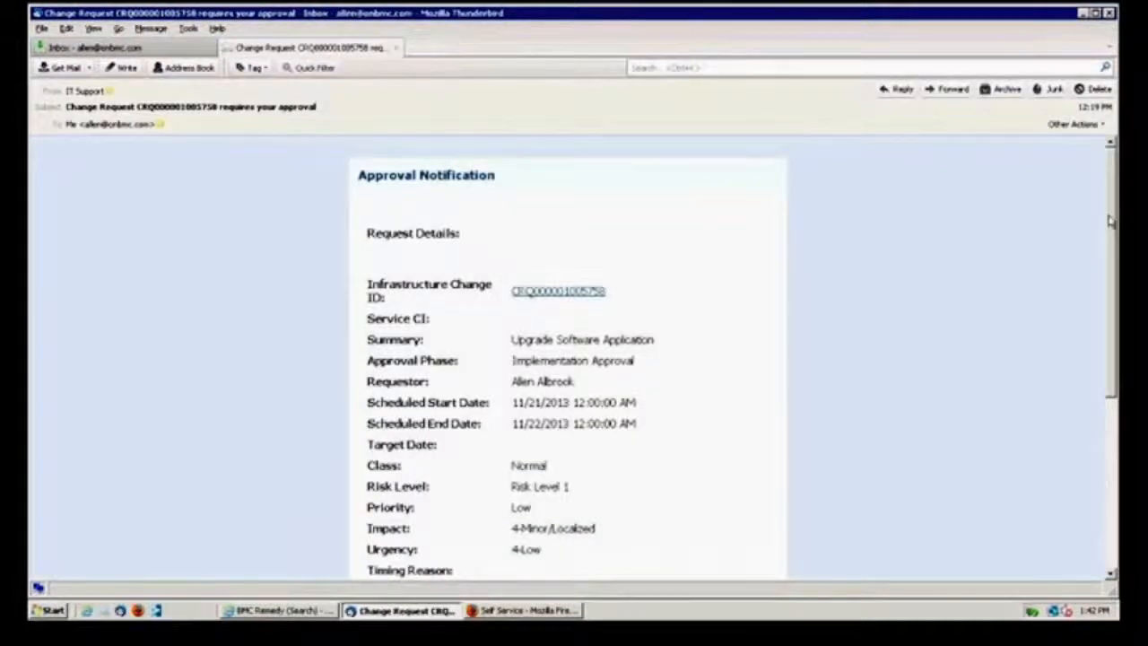
{"action": "scroll", "scroll_direction": "down", "scroll_amount": 3}
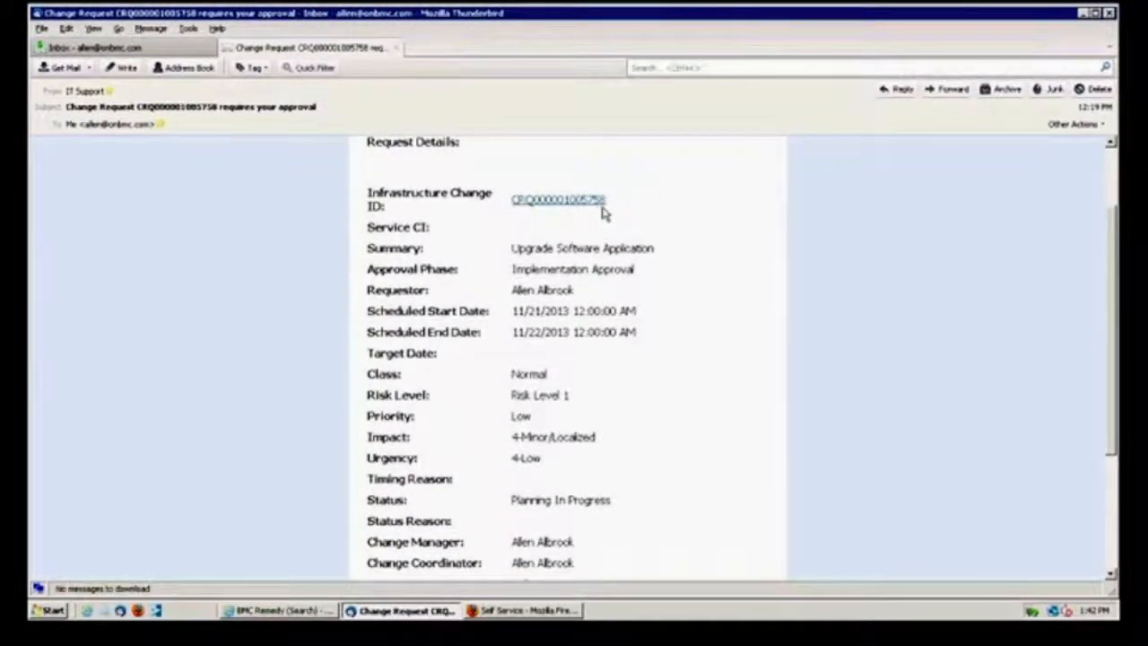
{"action": "mouse_move", "coordinate": [644, 214]}
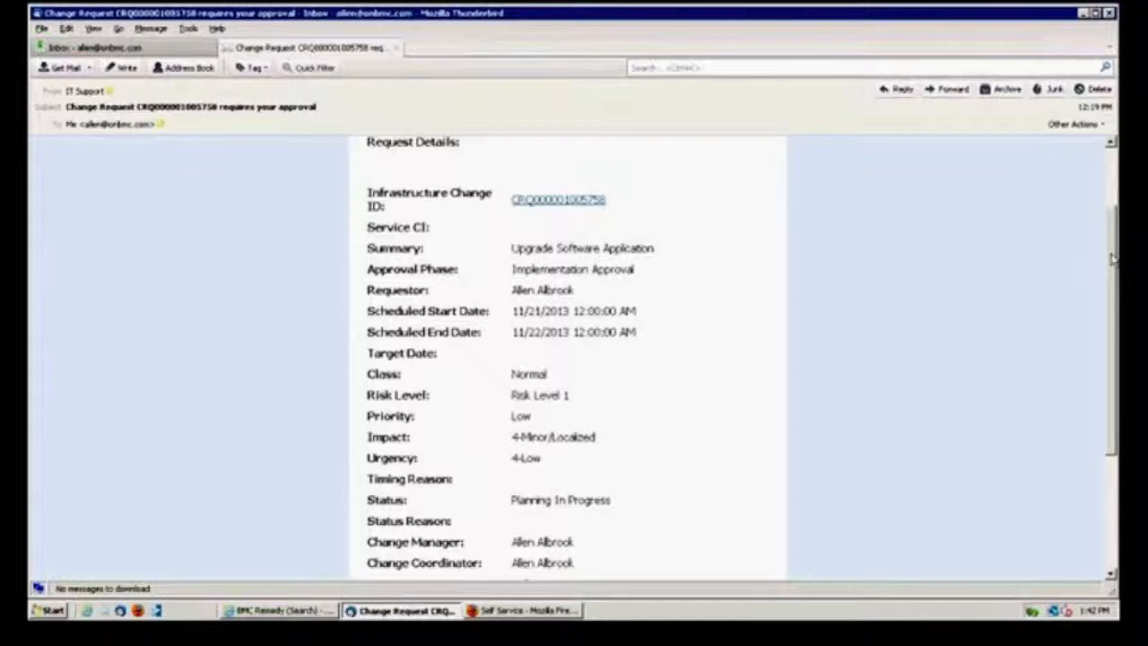
{"action": "scroll", "scroll_direction": "down", "scroll_amount": 3}
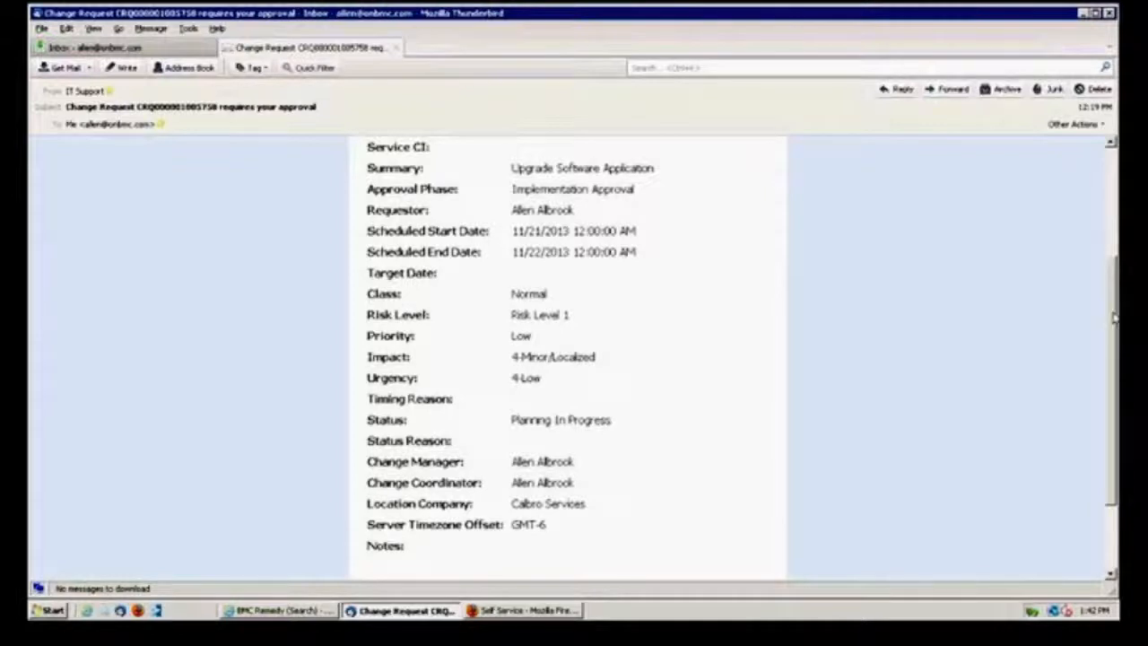
{"action": "scroll", "scroll_direction": "down", "scroll_amount": 3}
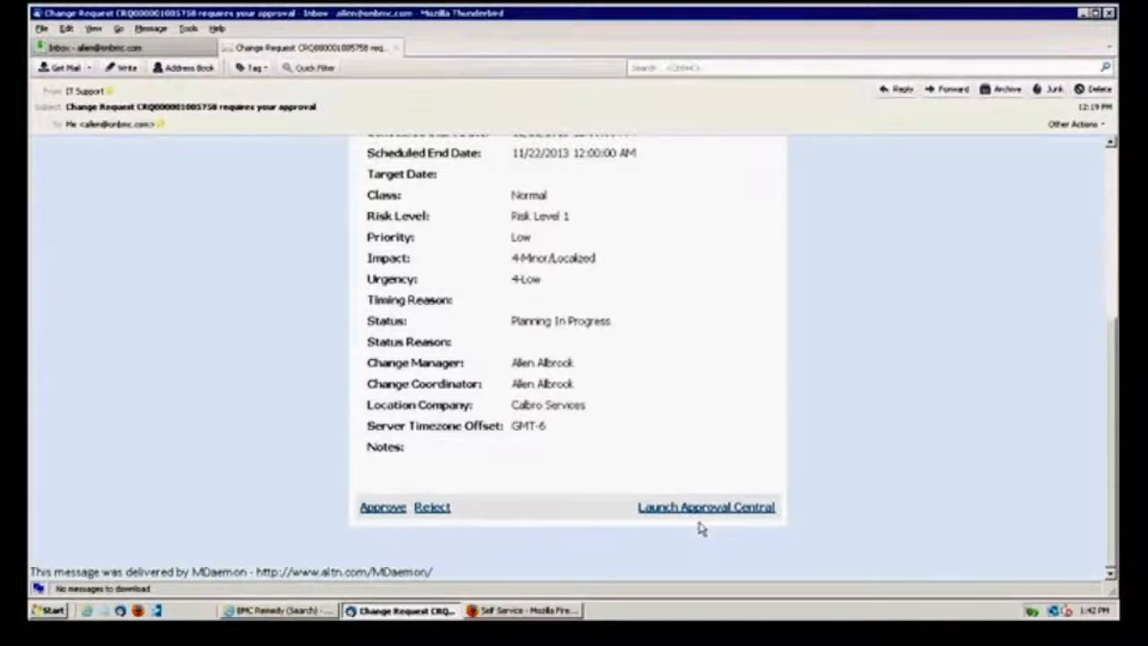
{"action": "left_click", "coordinate": [382, 507]}
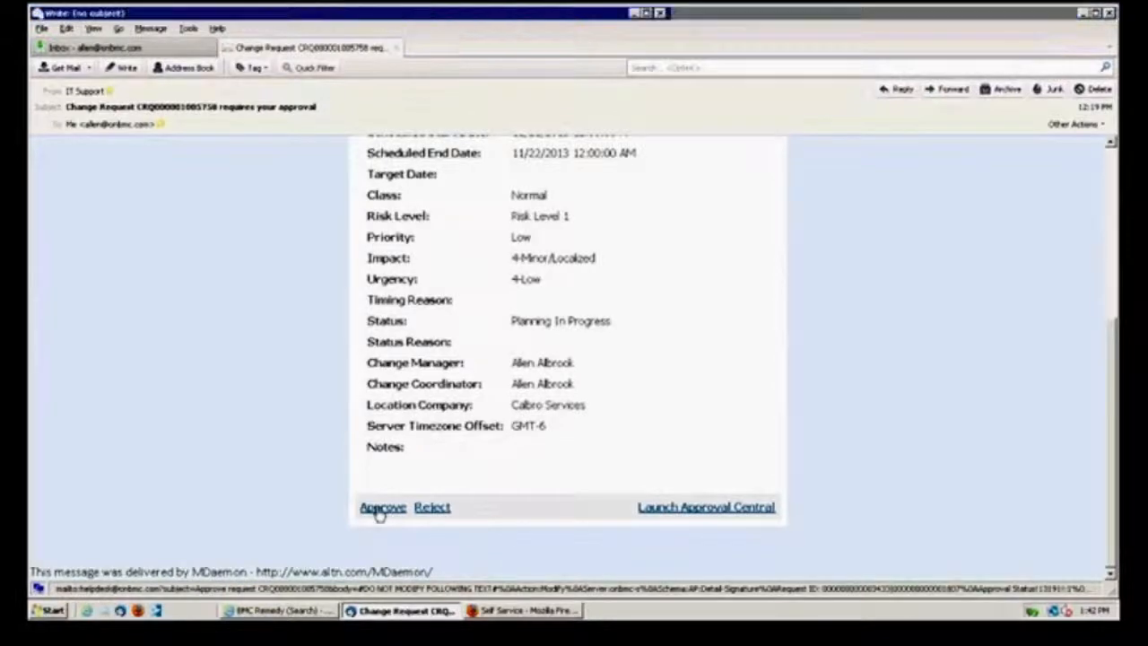
{"action": "left_click", "coordinate": [381, 507]}
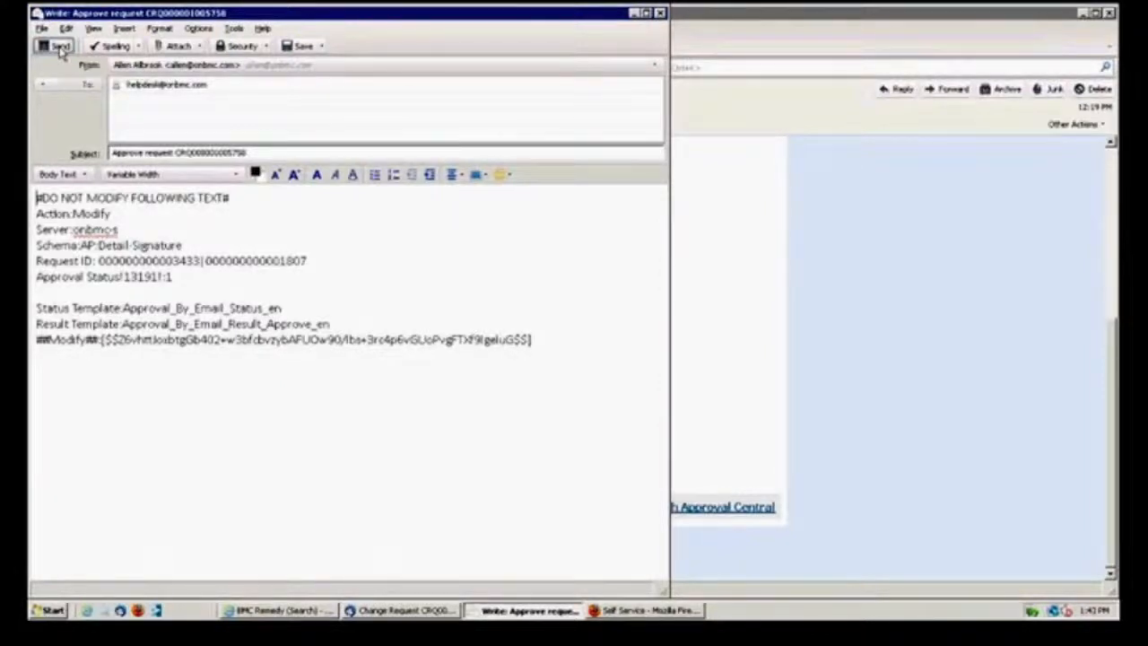
{"action": "left_click", "coordinate": [56, 46]}
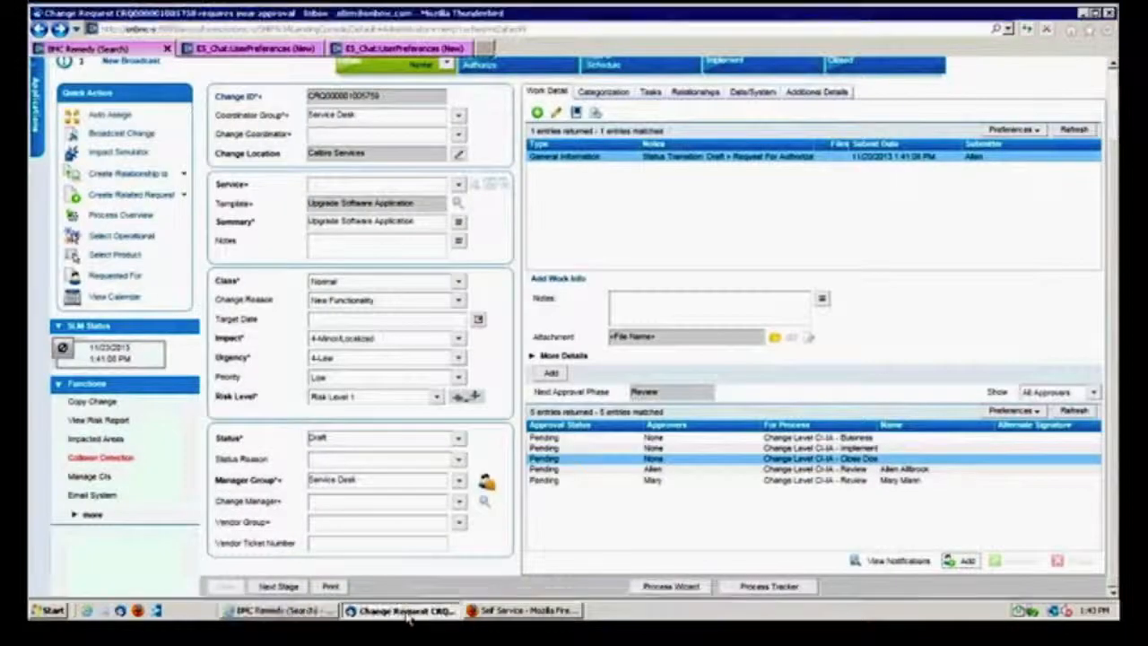
Step: Return to the Thunderbird approval notification after reviewing the pending approvers in Remedy
{"action": "left_click", "coordinate": [404, 610]}
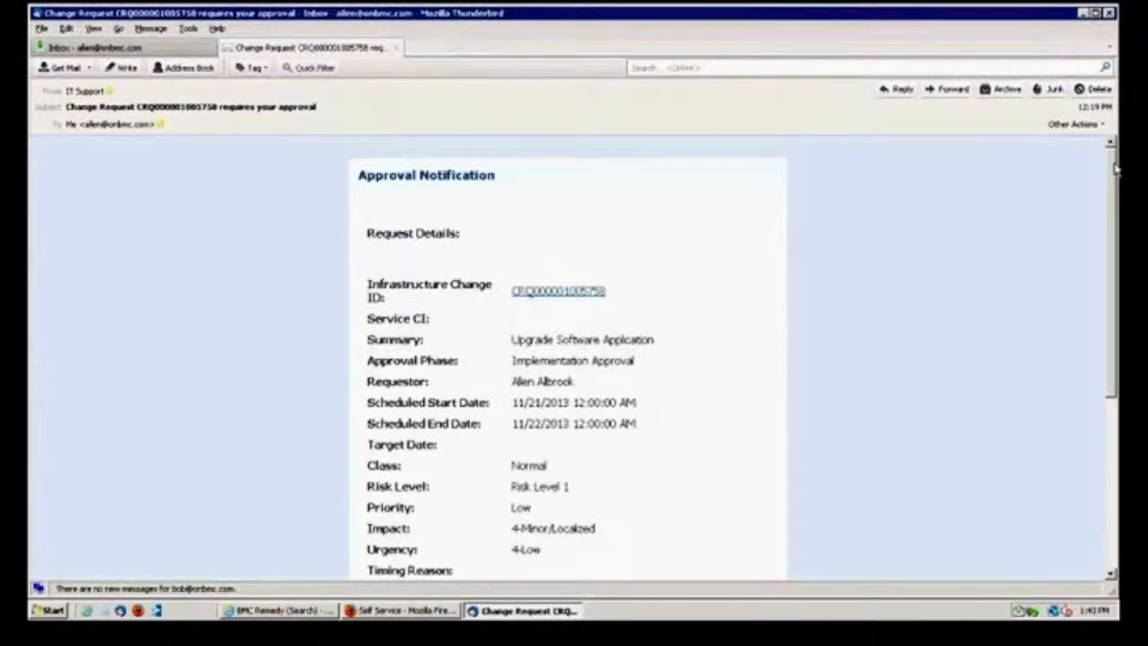
Step: Scroll the approval email and follow its Launch Approval Central link
{"action": "scroll", "scroll_direction": "down", "scroll_amount": 3}
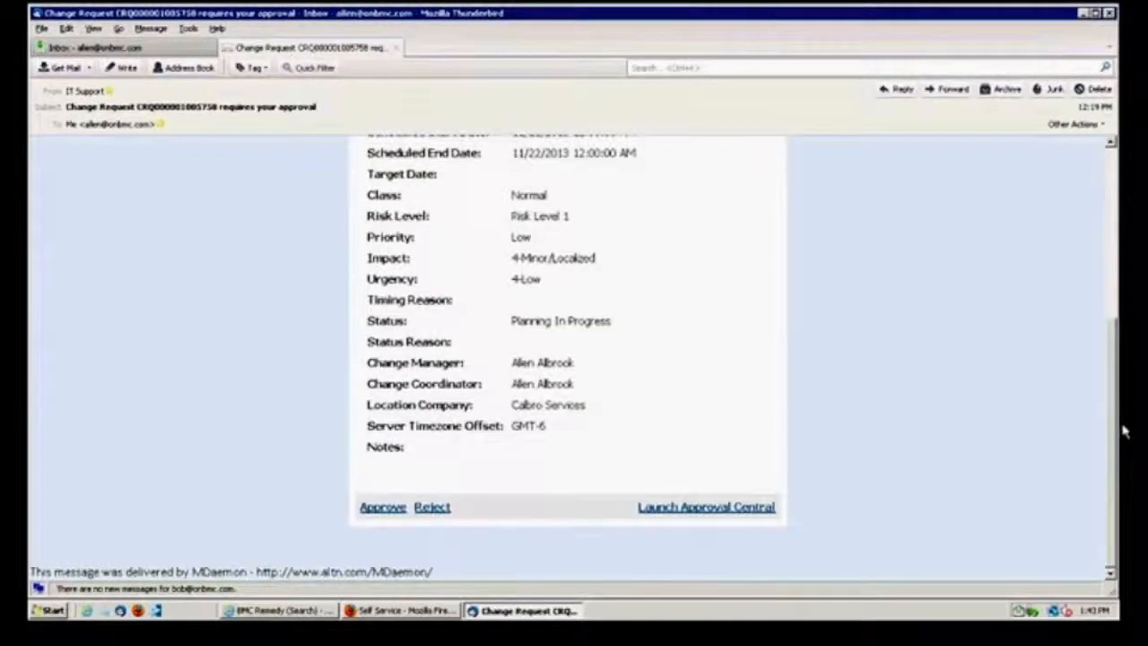
{"action": "mouse_move", "coordinate": [703, 547]}
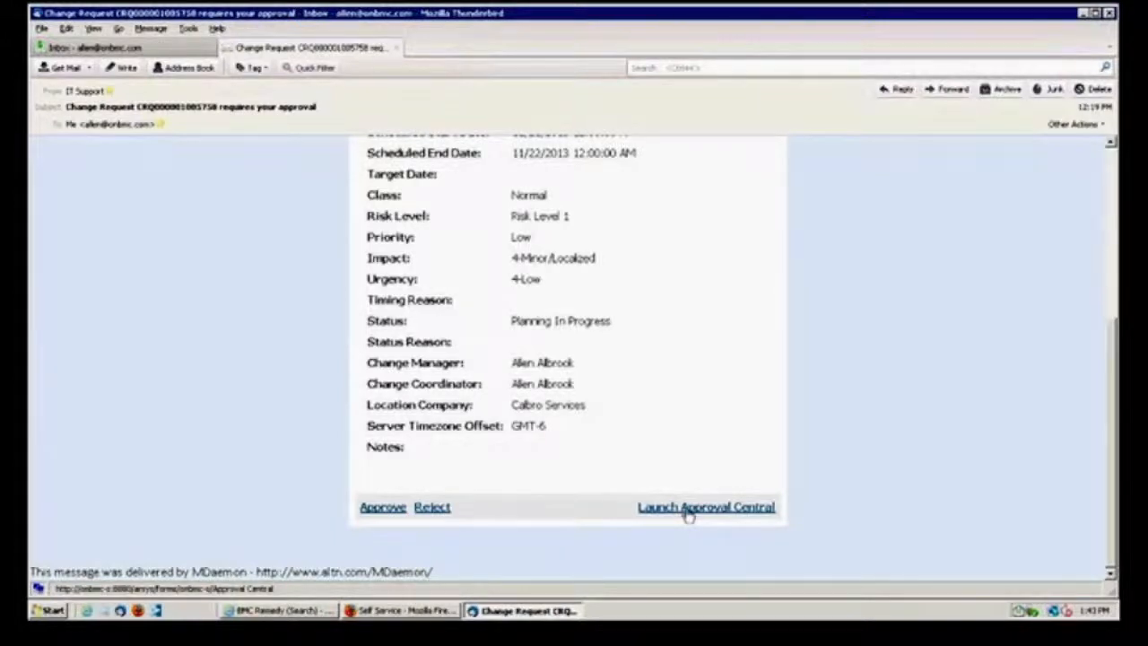
{"action": "left_click", "coordinate": [706, 506]}
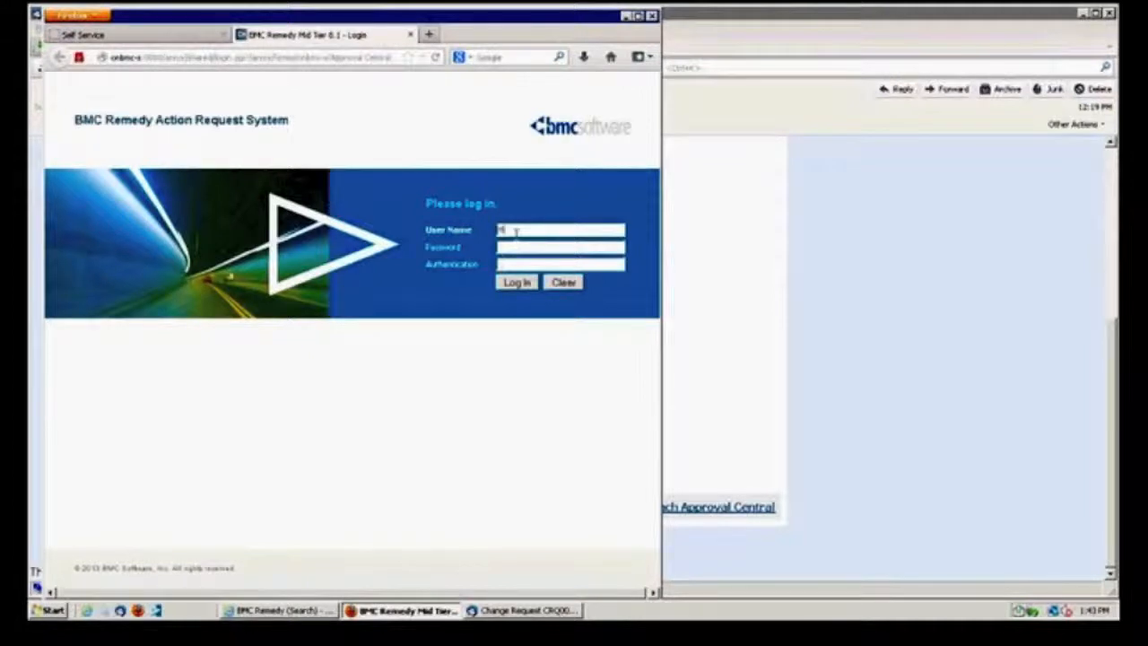
Step: Log in to the Mid Tier as Mary with her password
{"action": "type", "text": "Mary"}
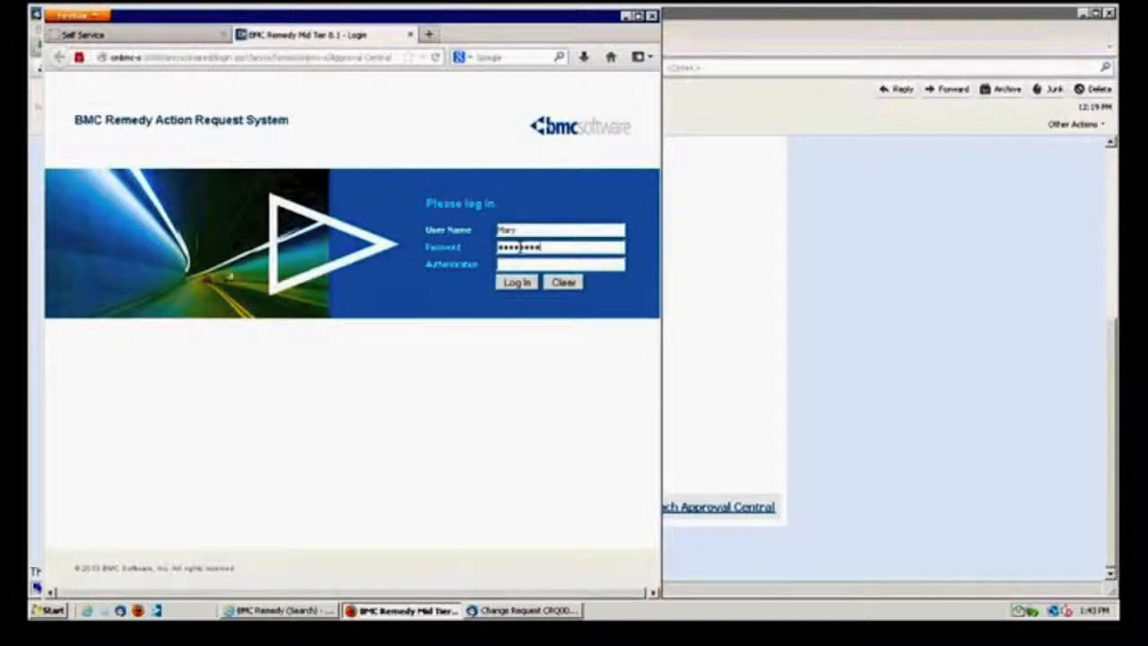
{"action": "left_click", "coordinate": [516, 282]}
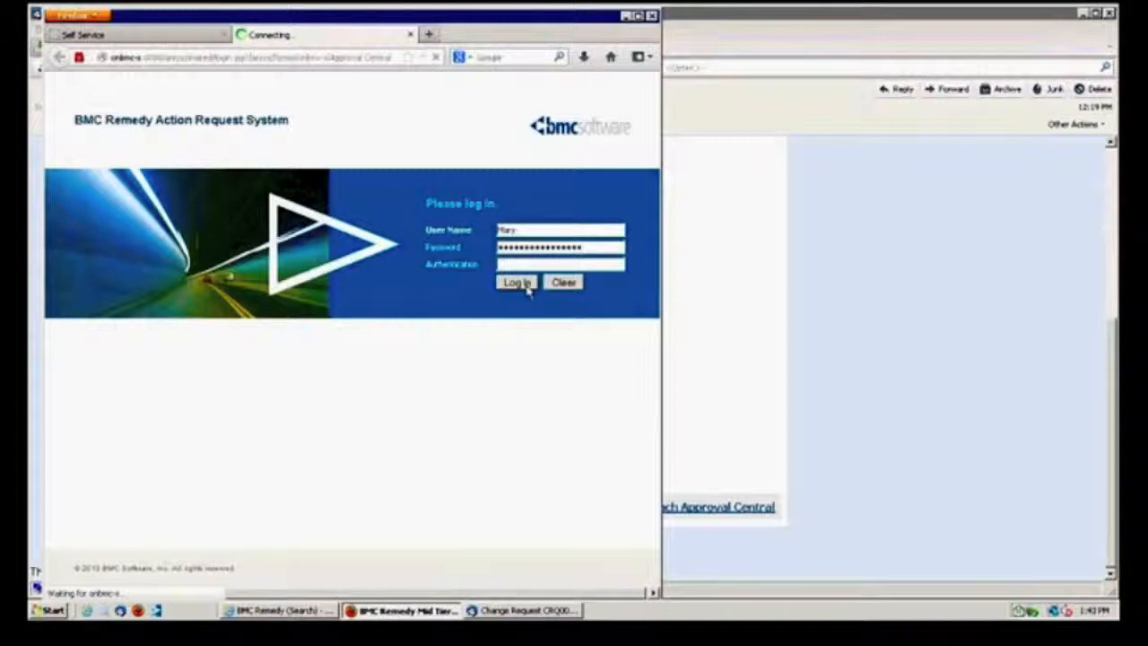
{"action": "left_click", "coordinate": [517, 282]}
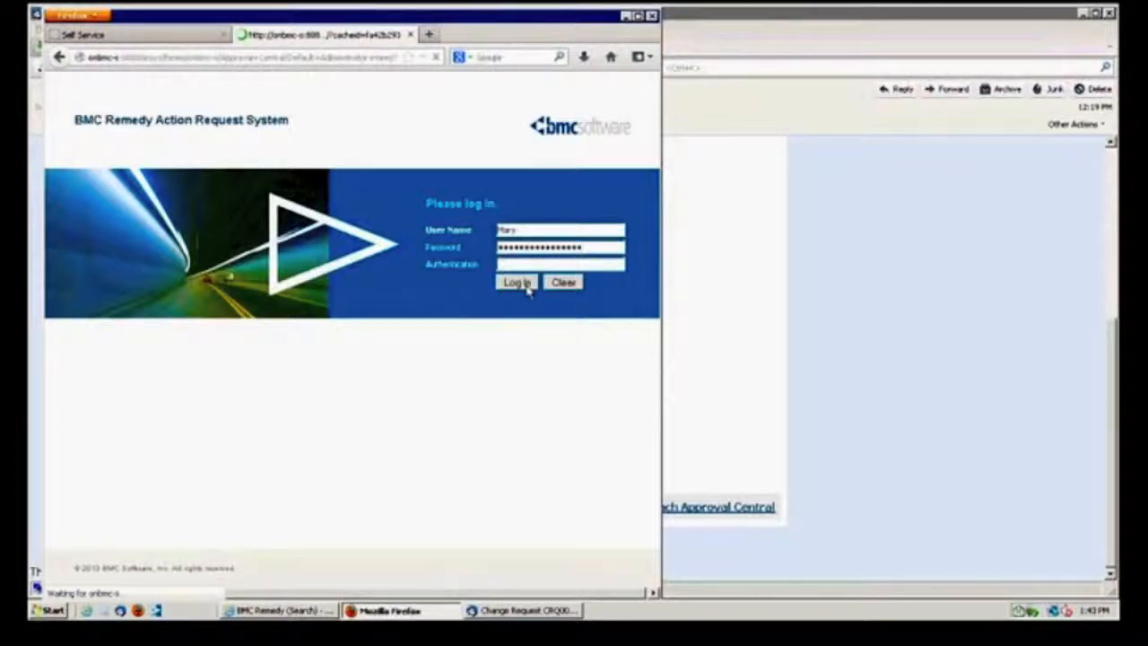
{"action": "left_click", "coordinate": [517, 281]}
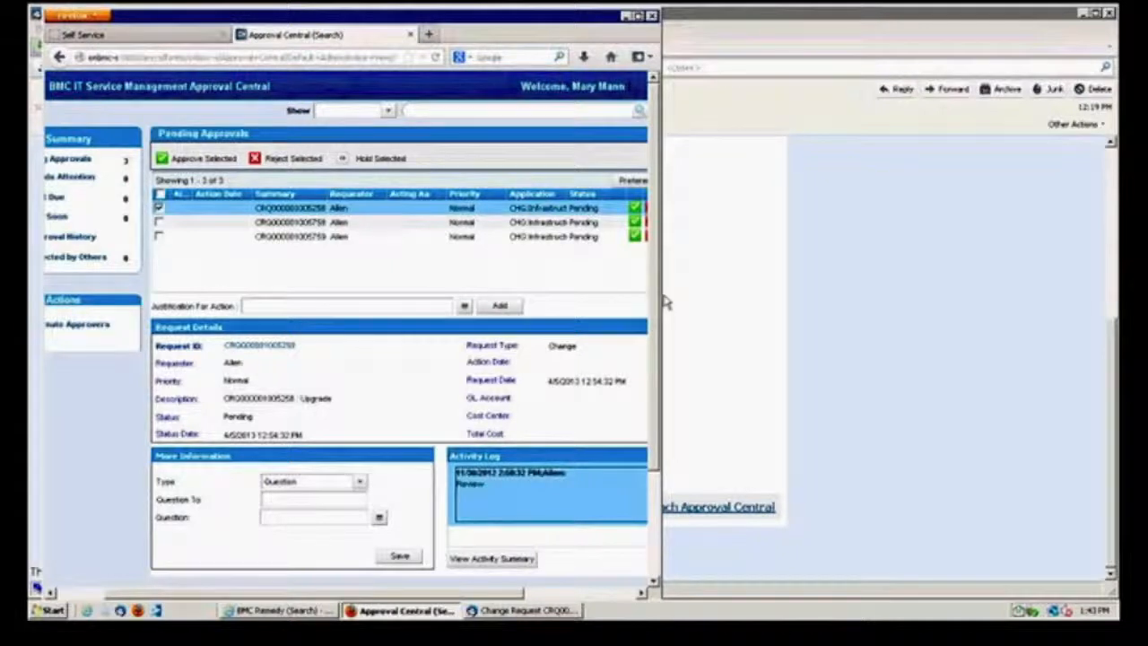
{"action": "mouse_move", "coordinate": [752, 306]}
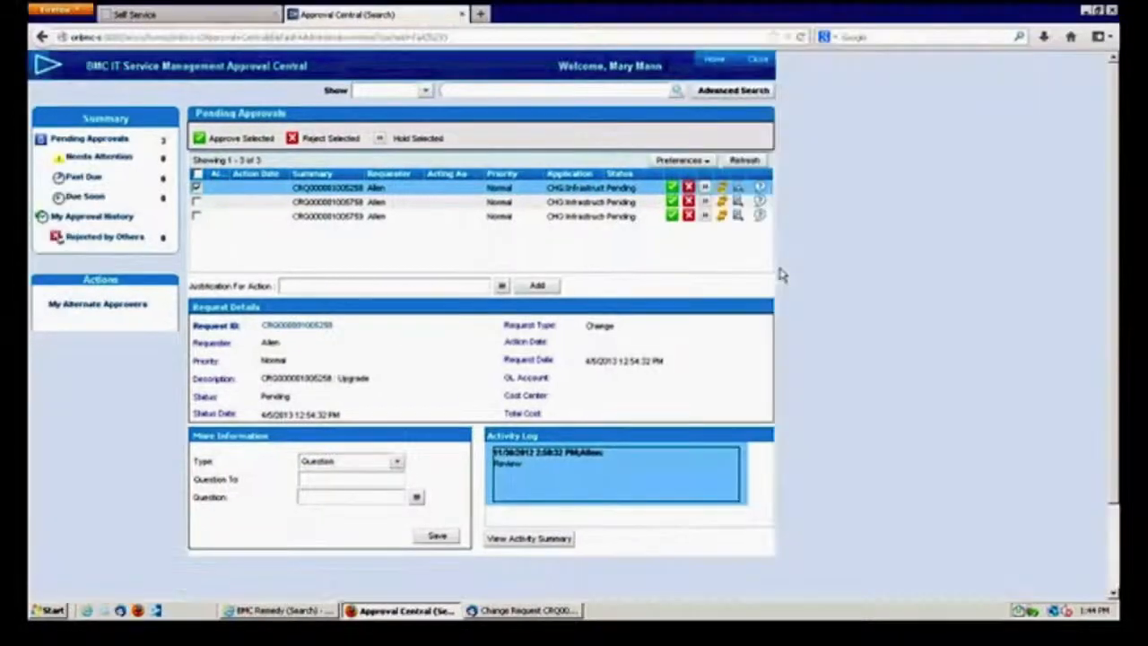
{"action": "mouse_move", "coordinate": [129, 204]}
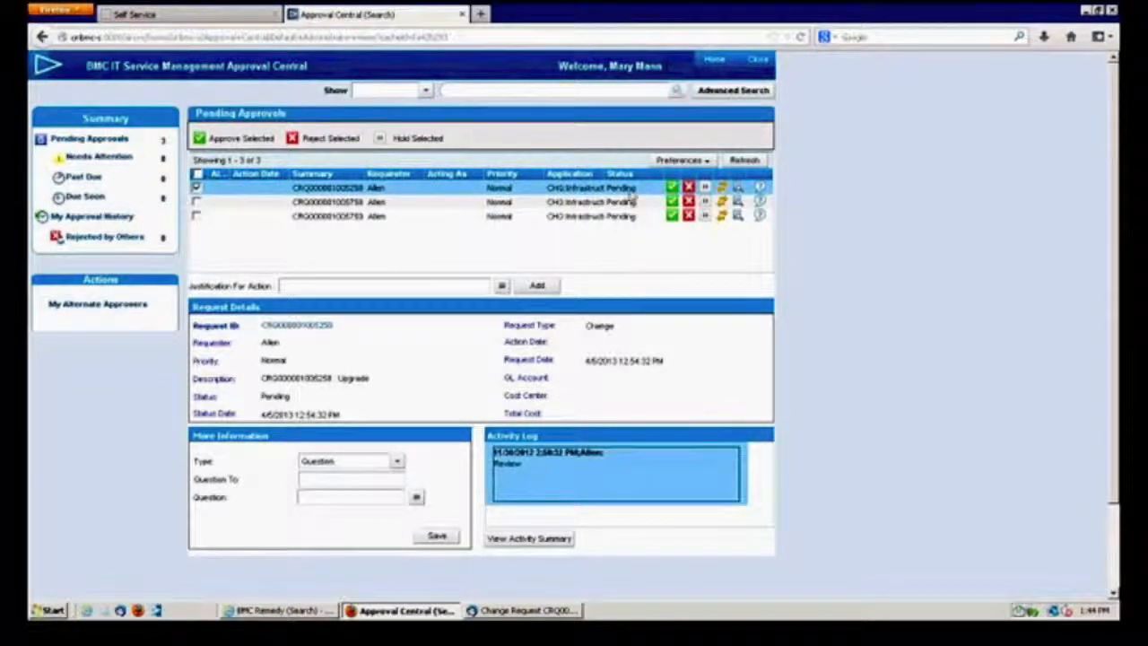
{"action": "mouse_move", "coordinate": [635, 254]}
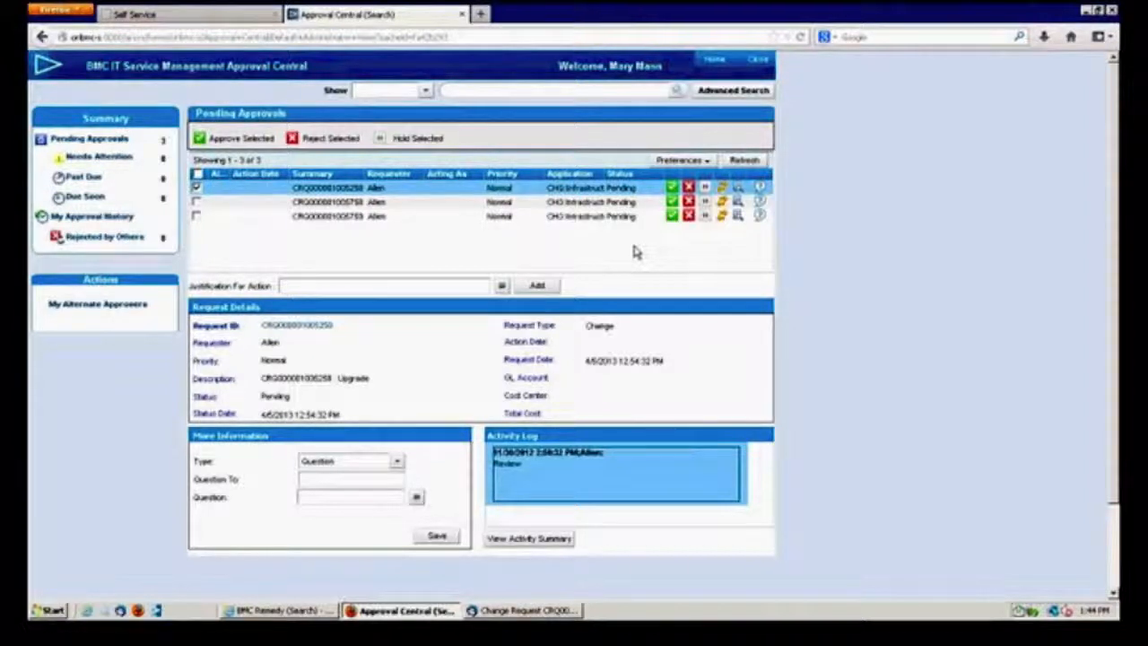
{"action": "mouse_move", "coordinate": [965, 252]}
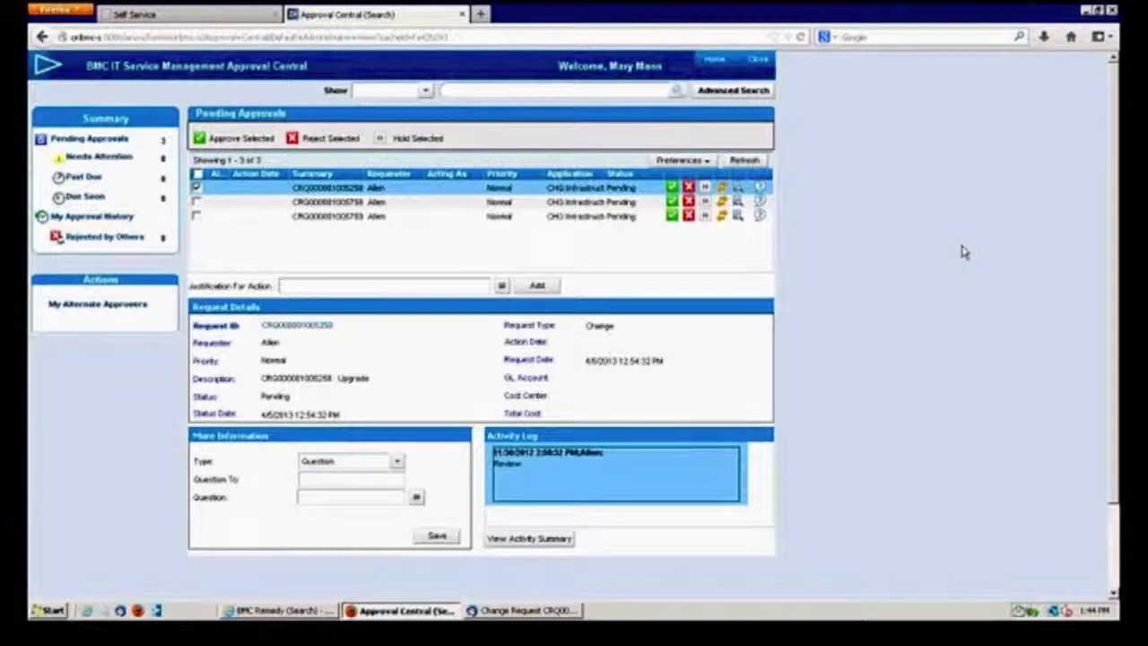